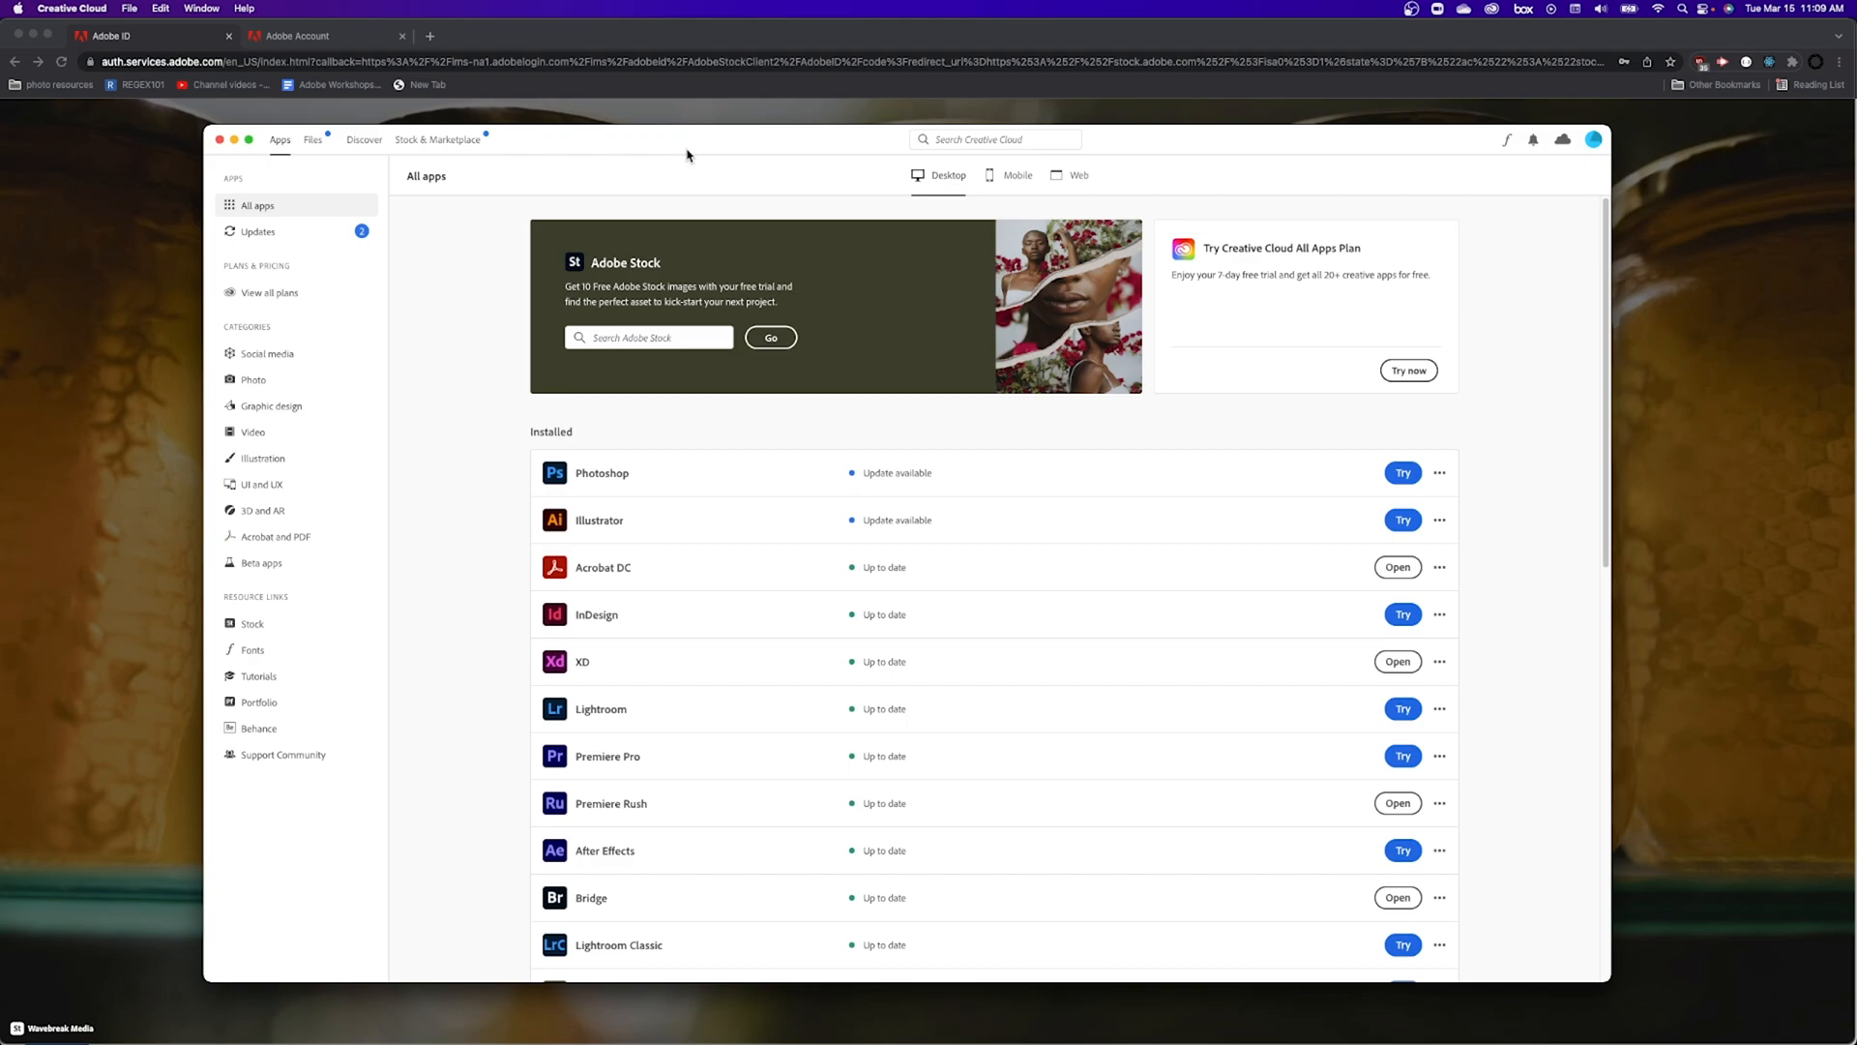
mouse_move(1641, 241)
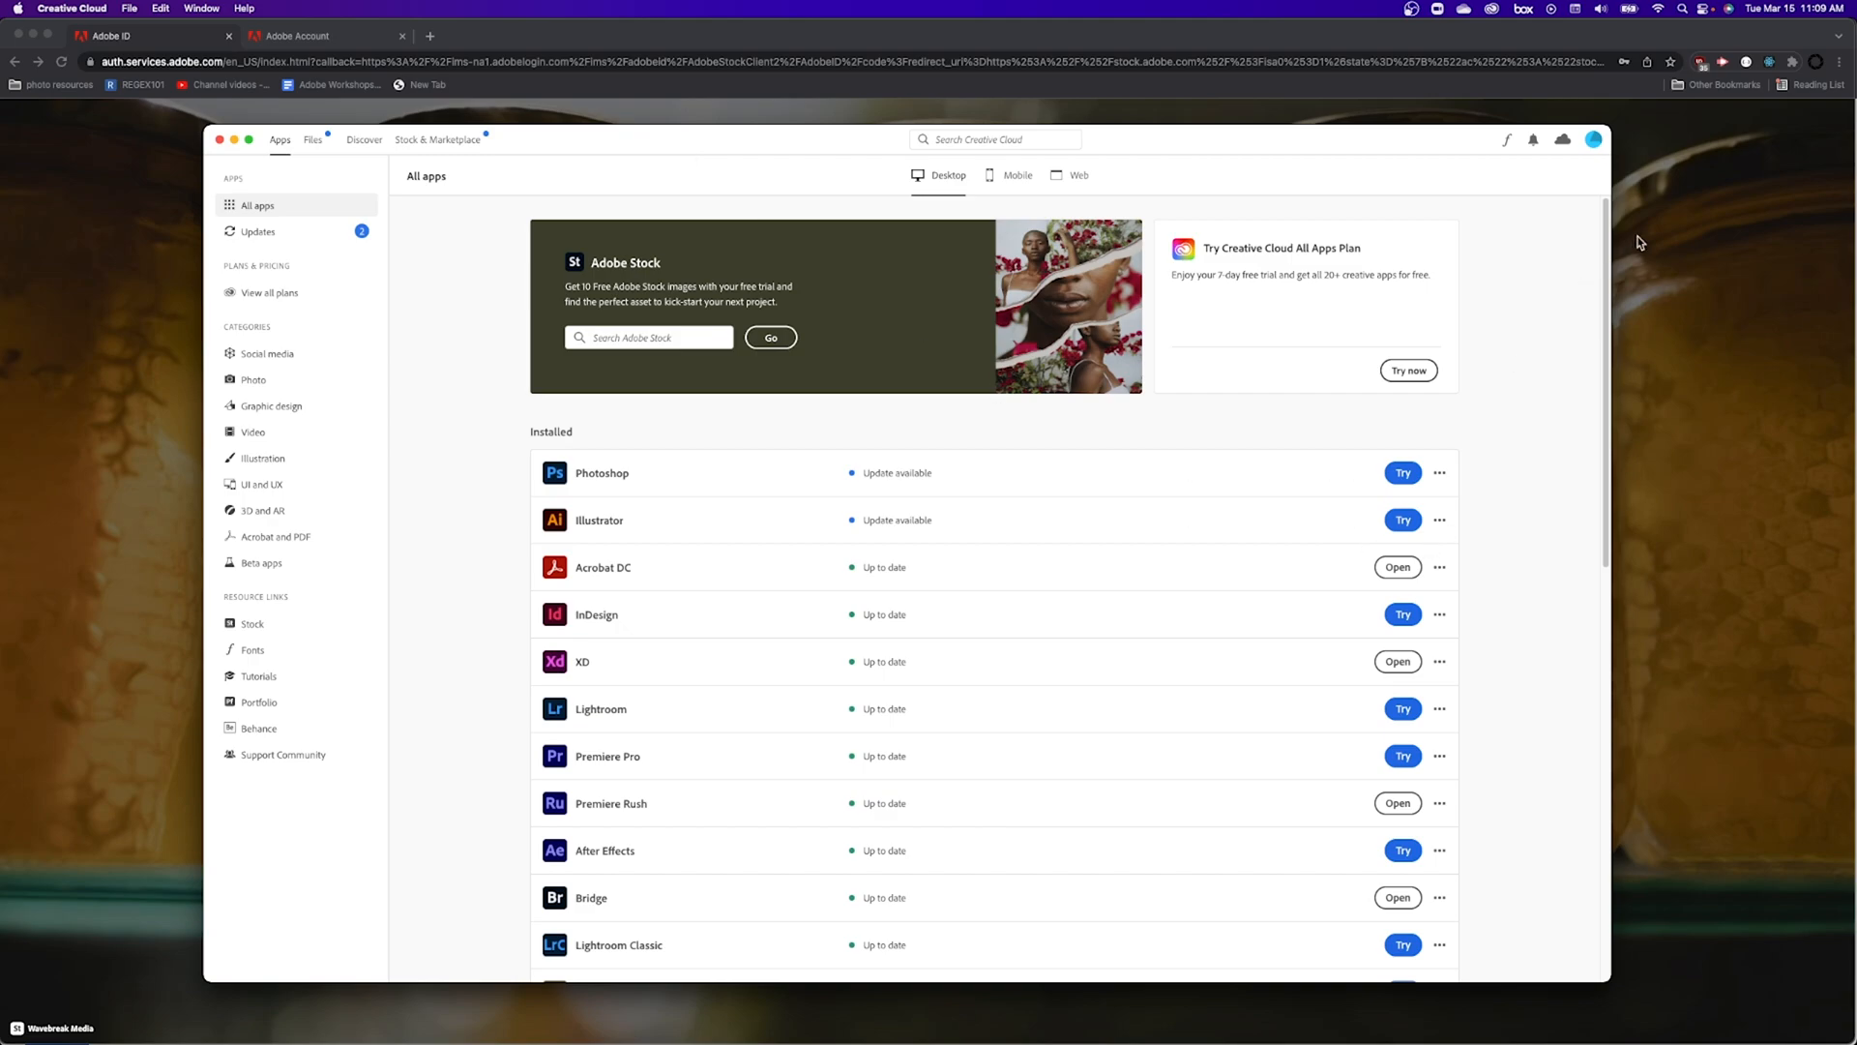
Bring up the account menu from the profile avatar
left_click(1594, 139)
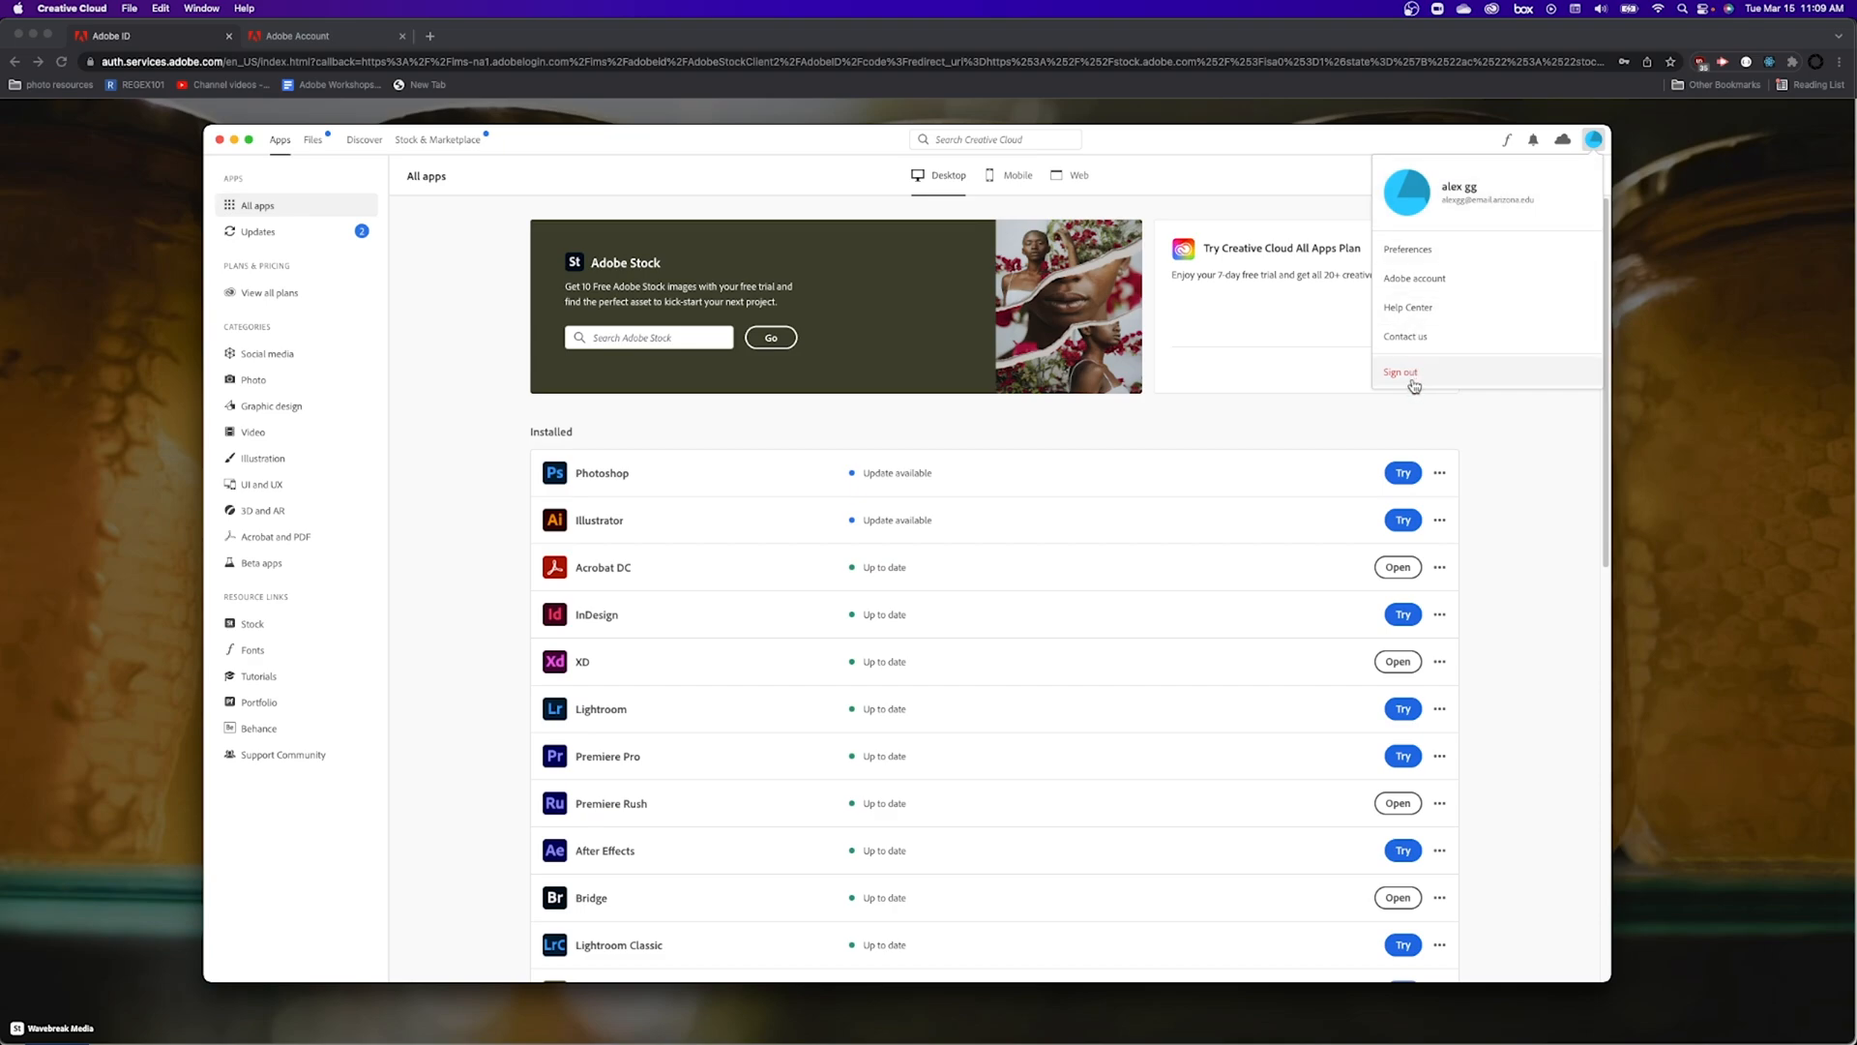
Sign out of the current account and submit the school email address to sign back in
left_click(1400, 371)
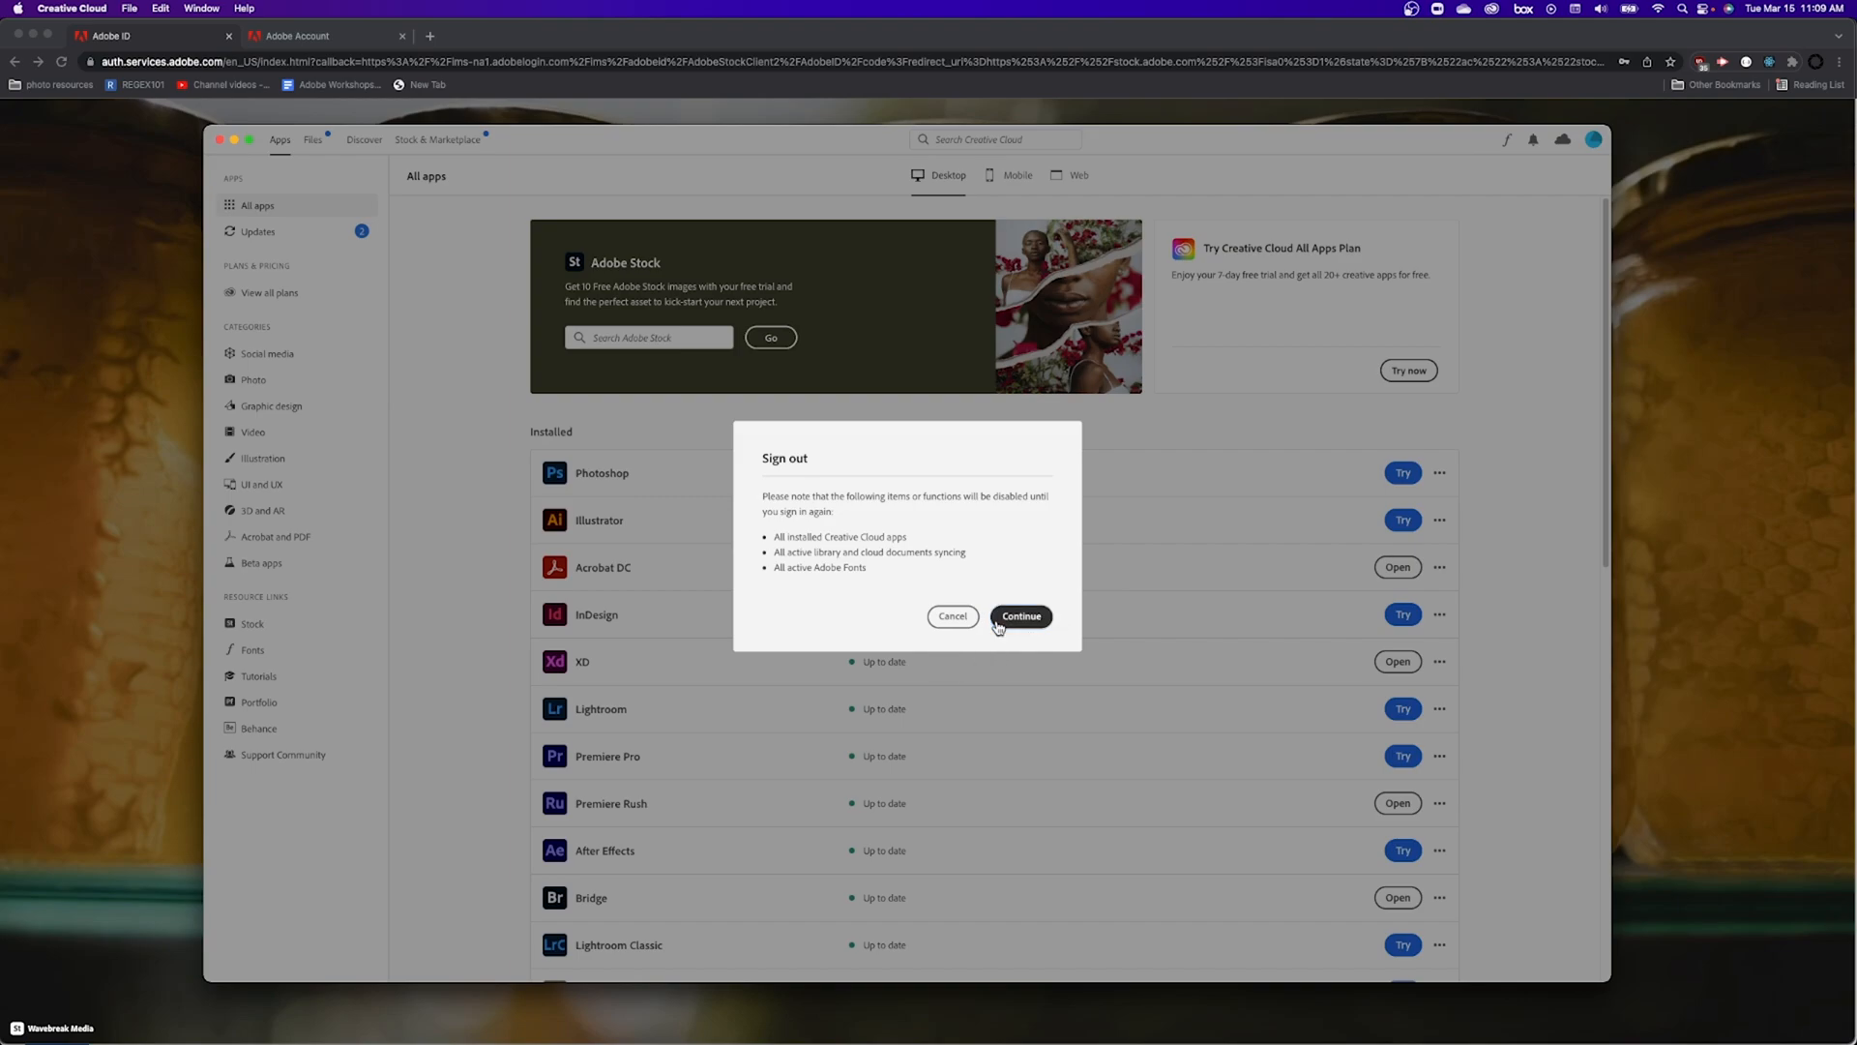
left_click(1021, 617)
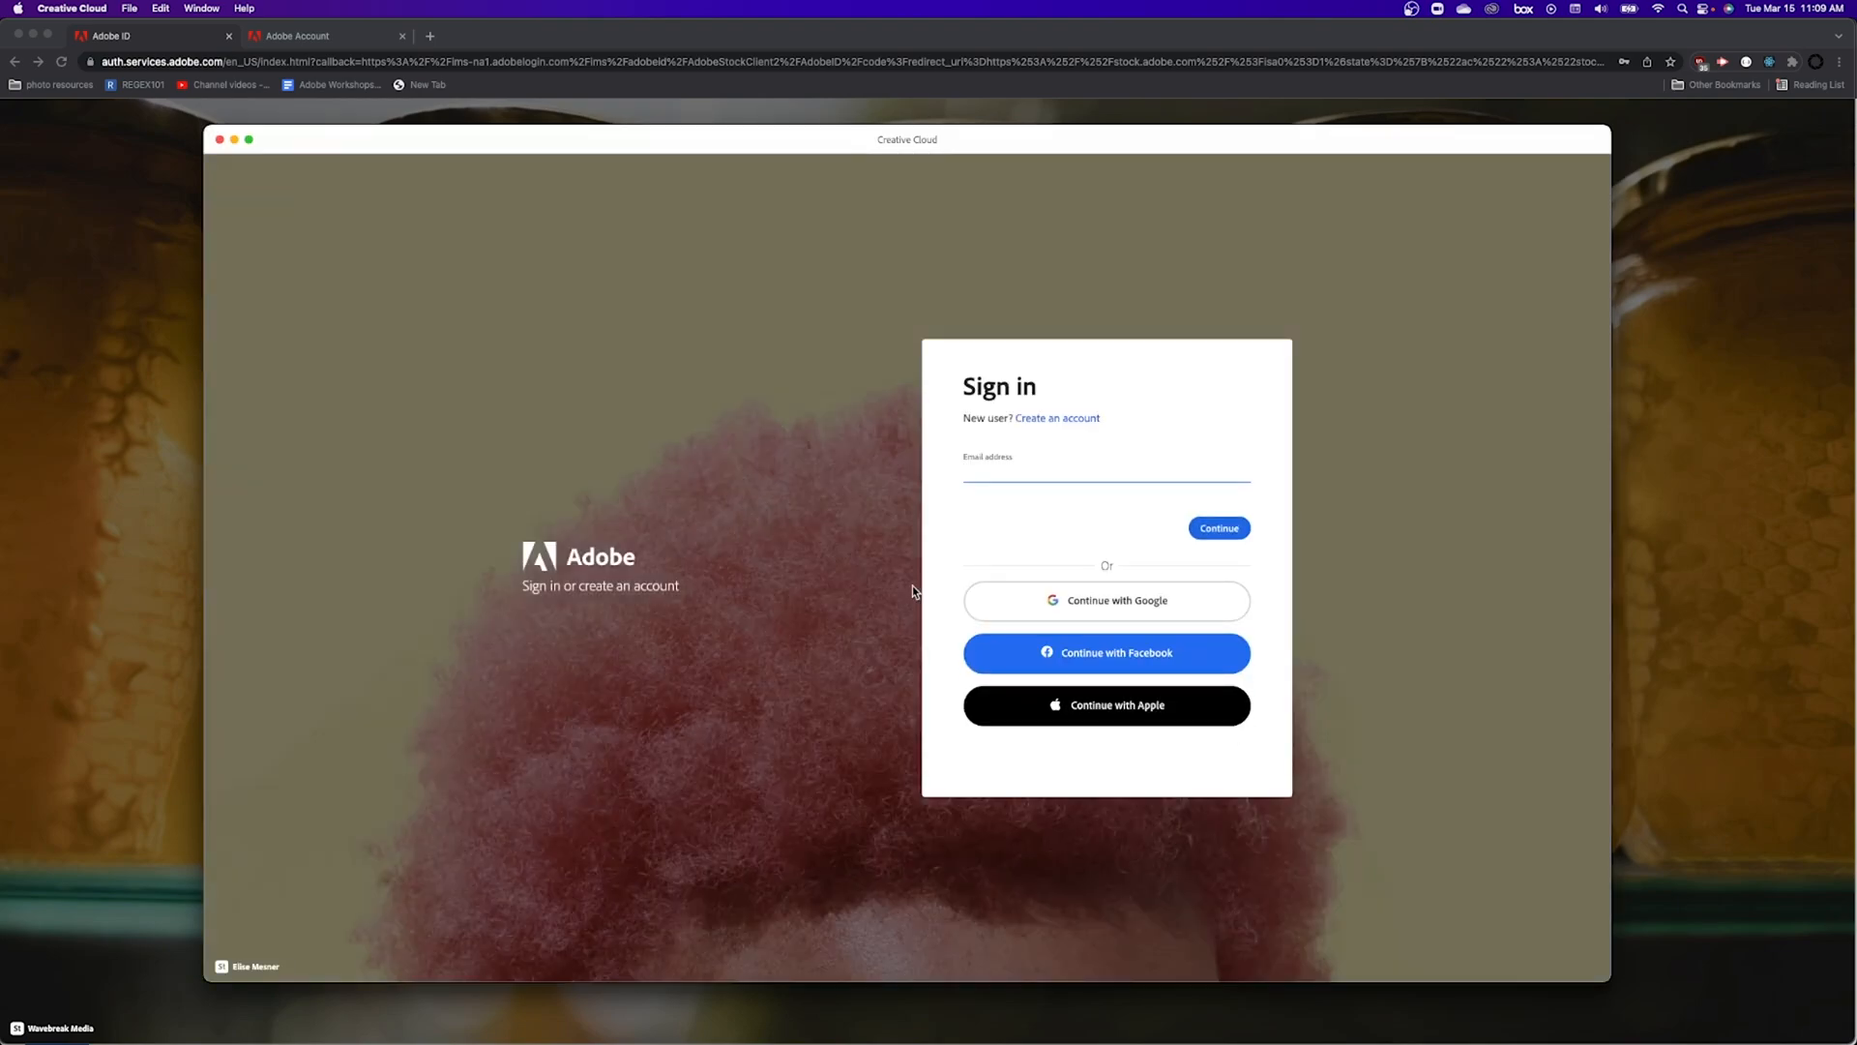
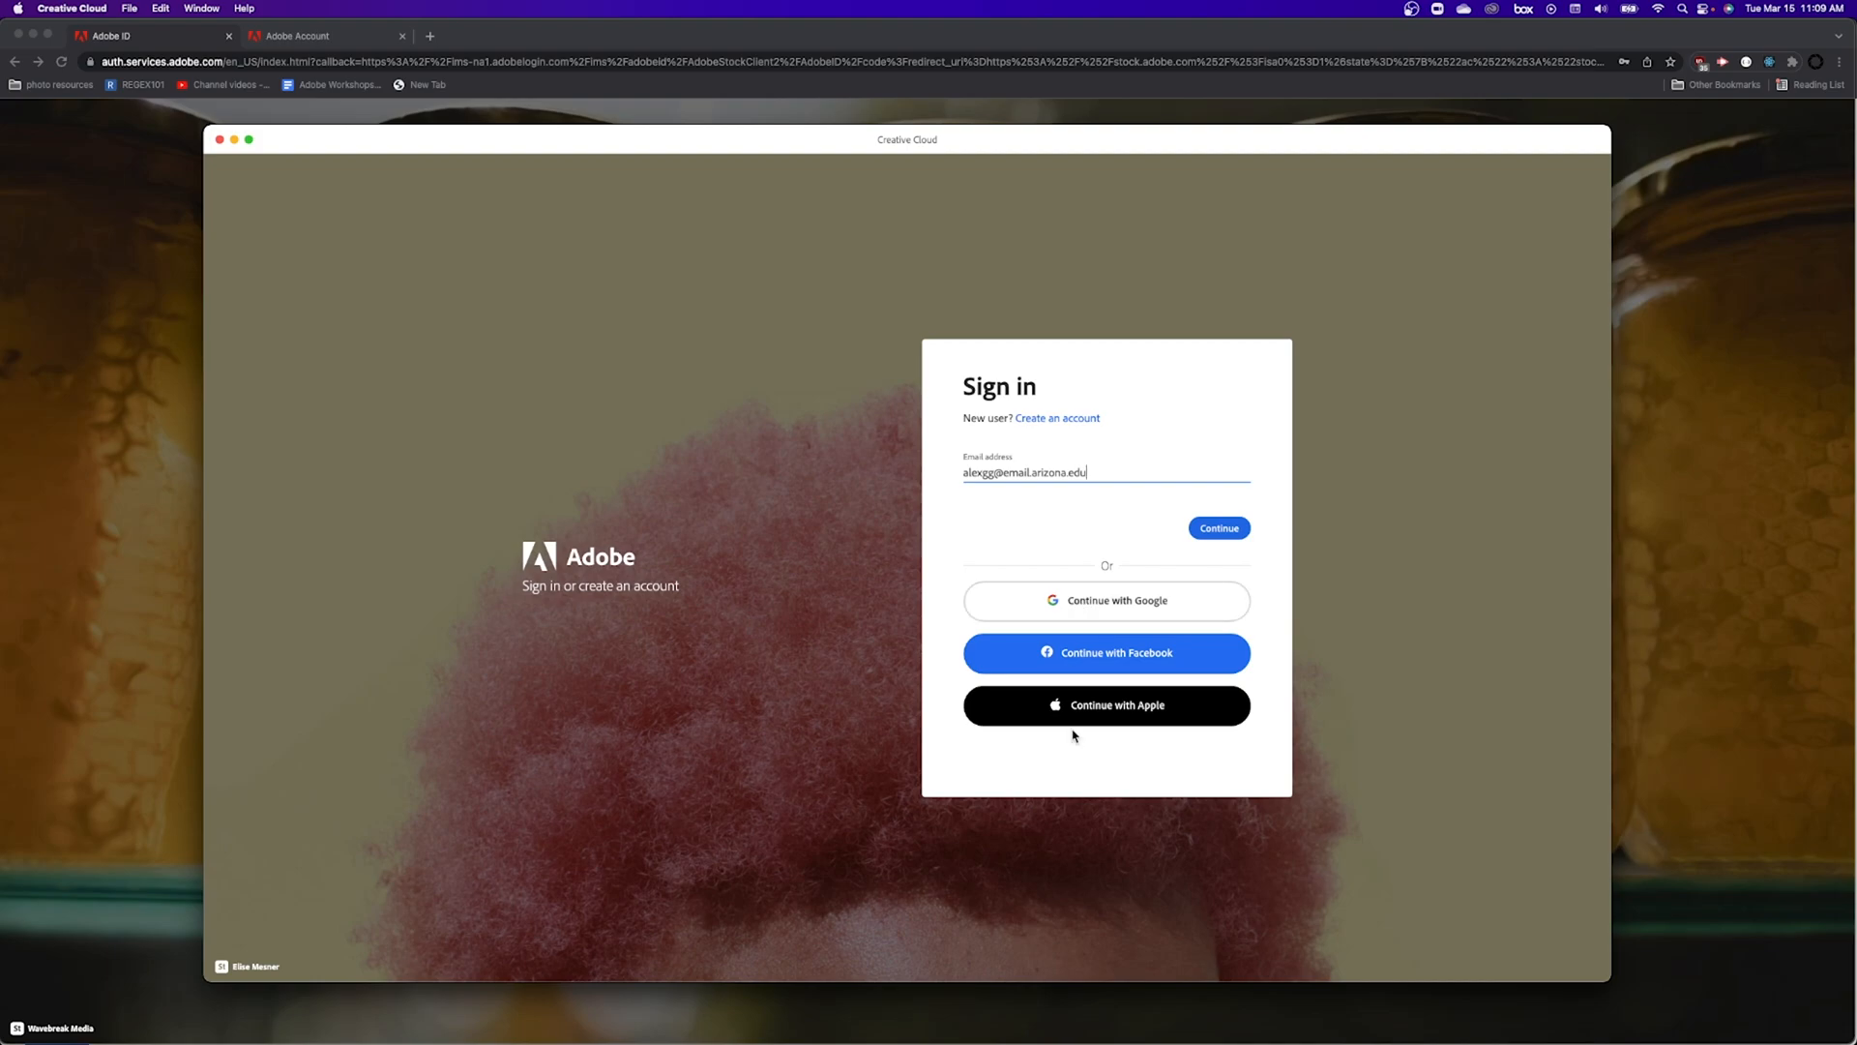
left_click(1219, 527)
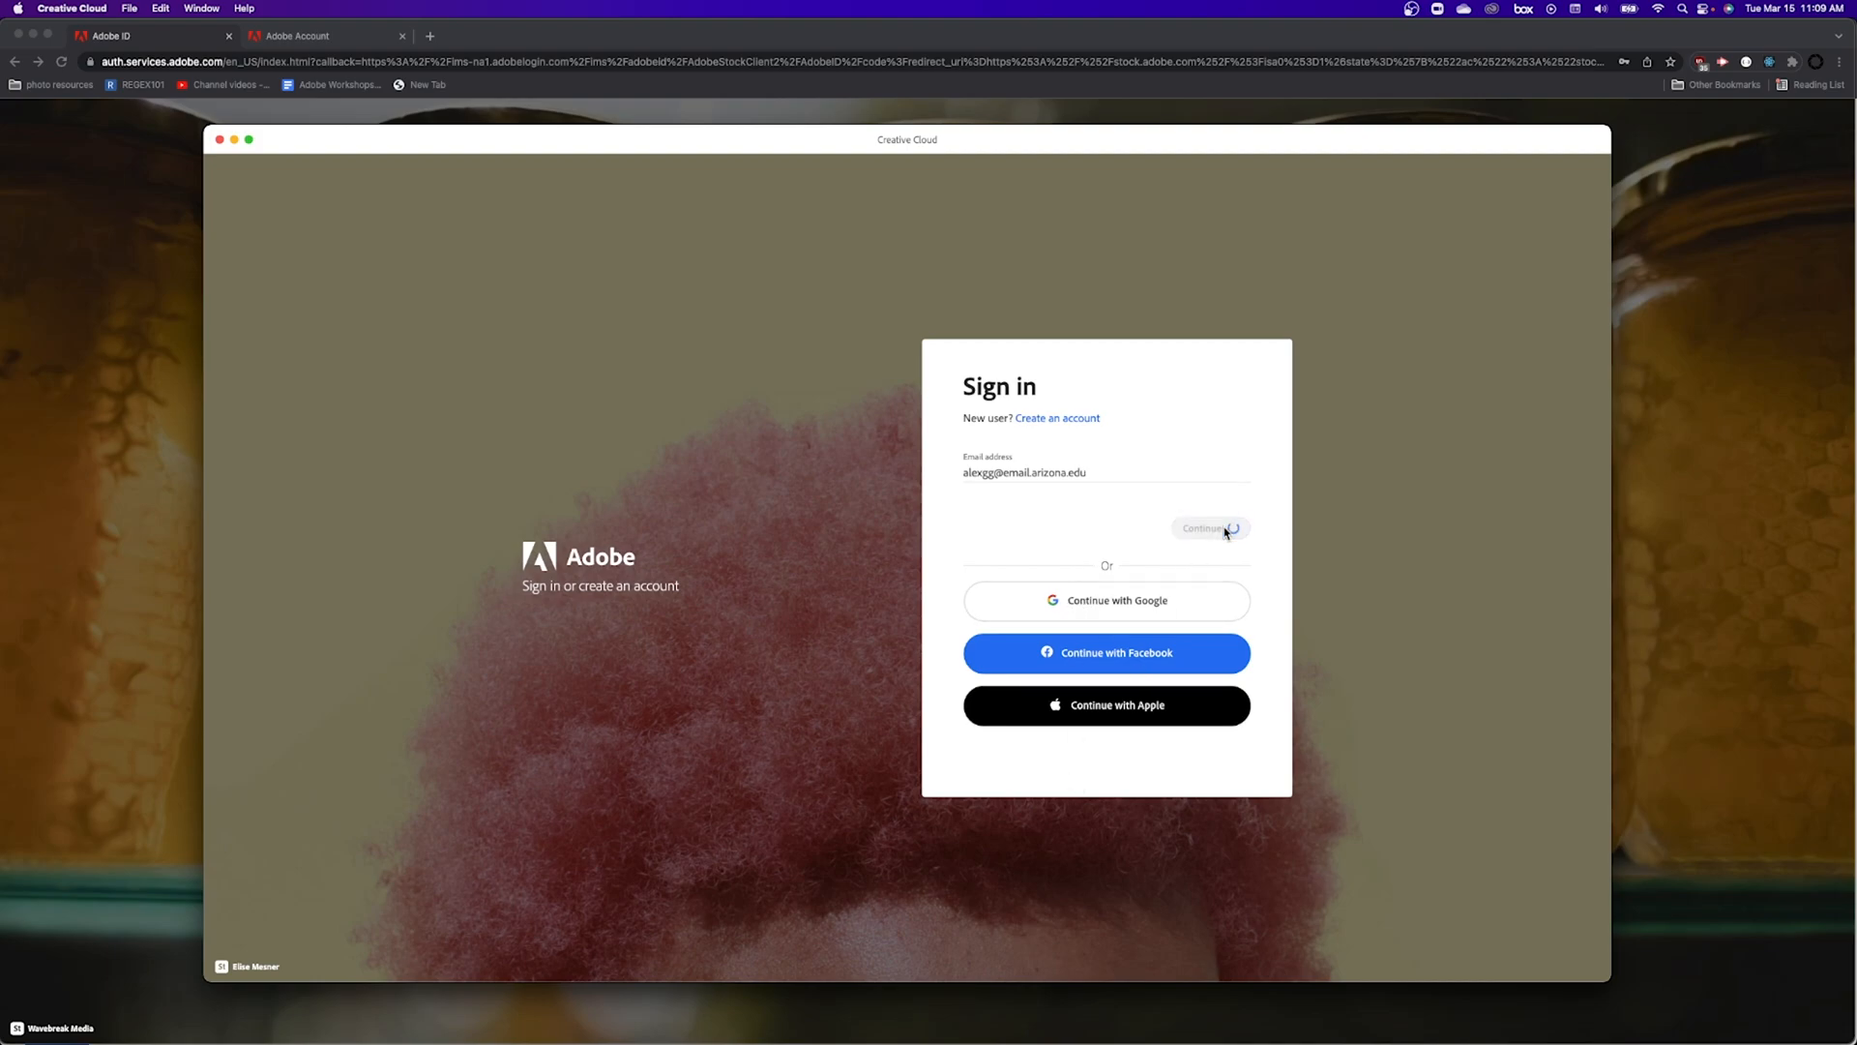
left_click(1209, 526)
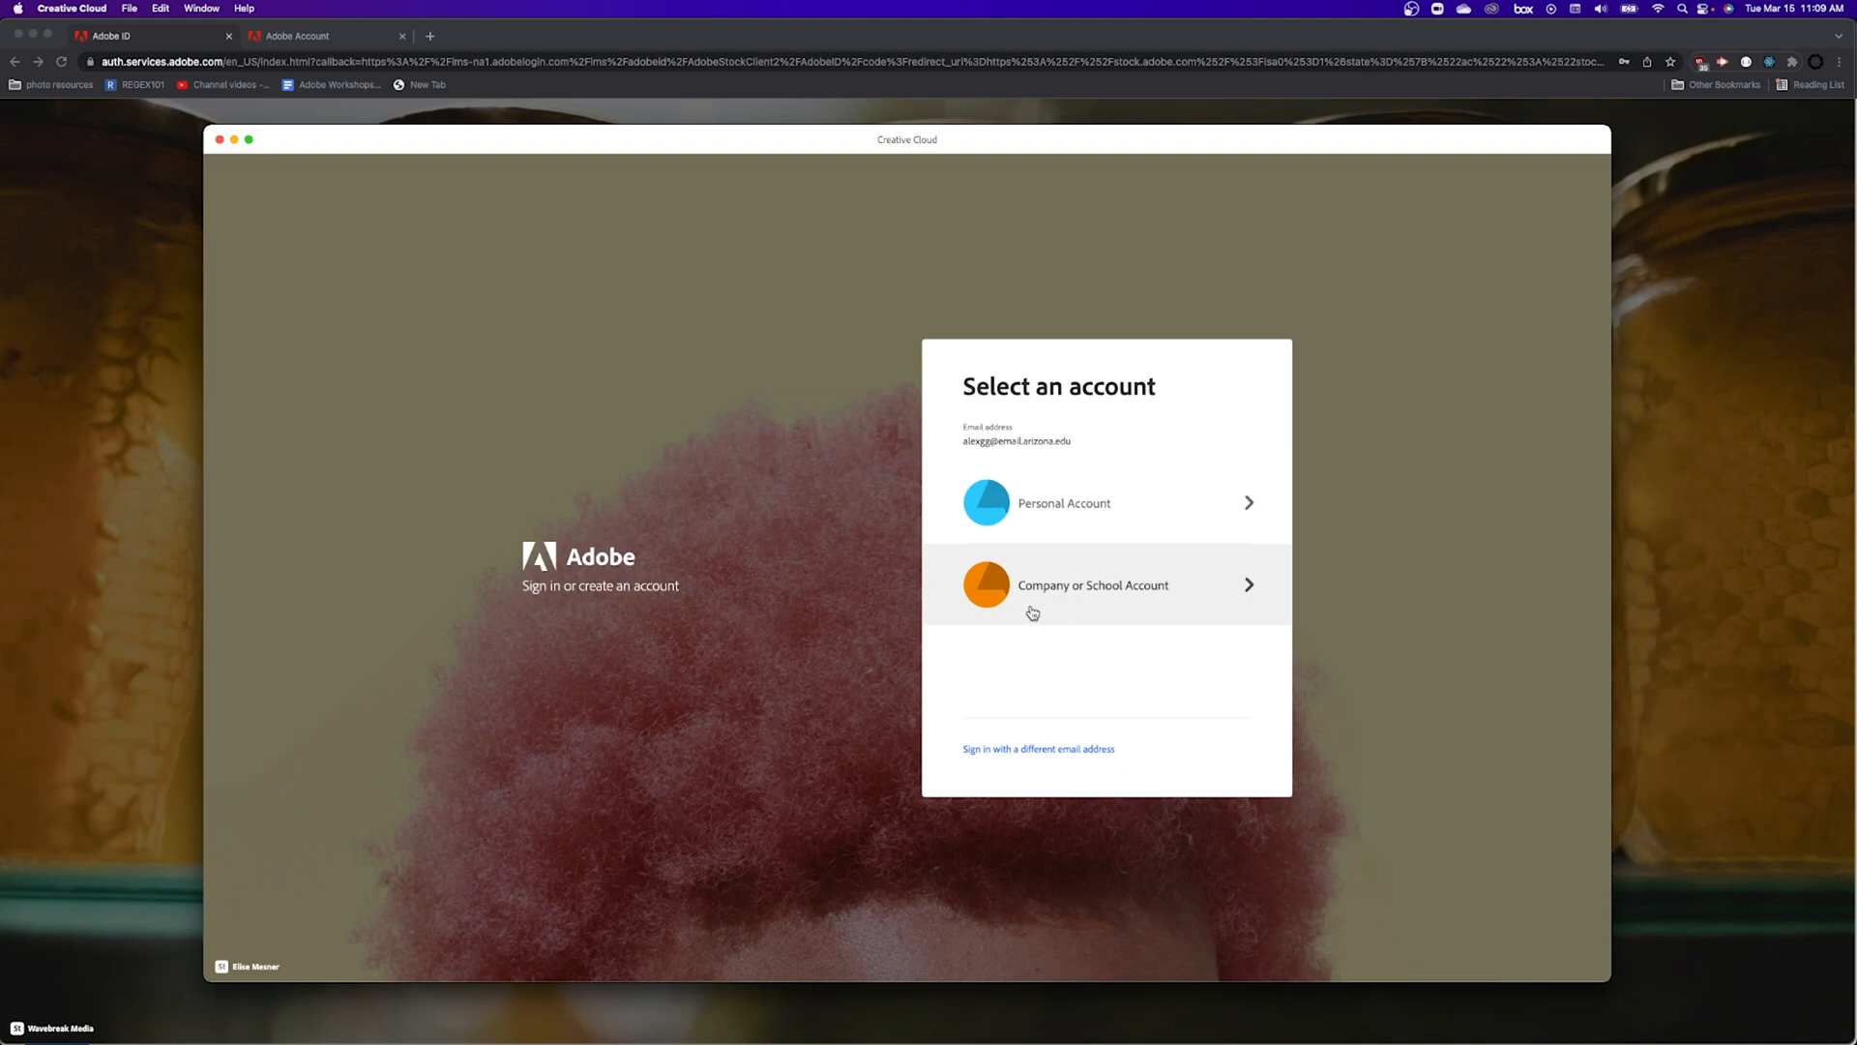
mouse_move(1075, 577)
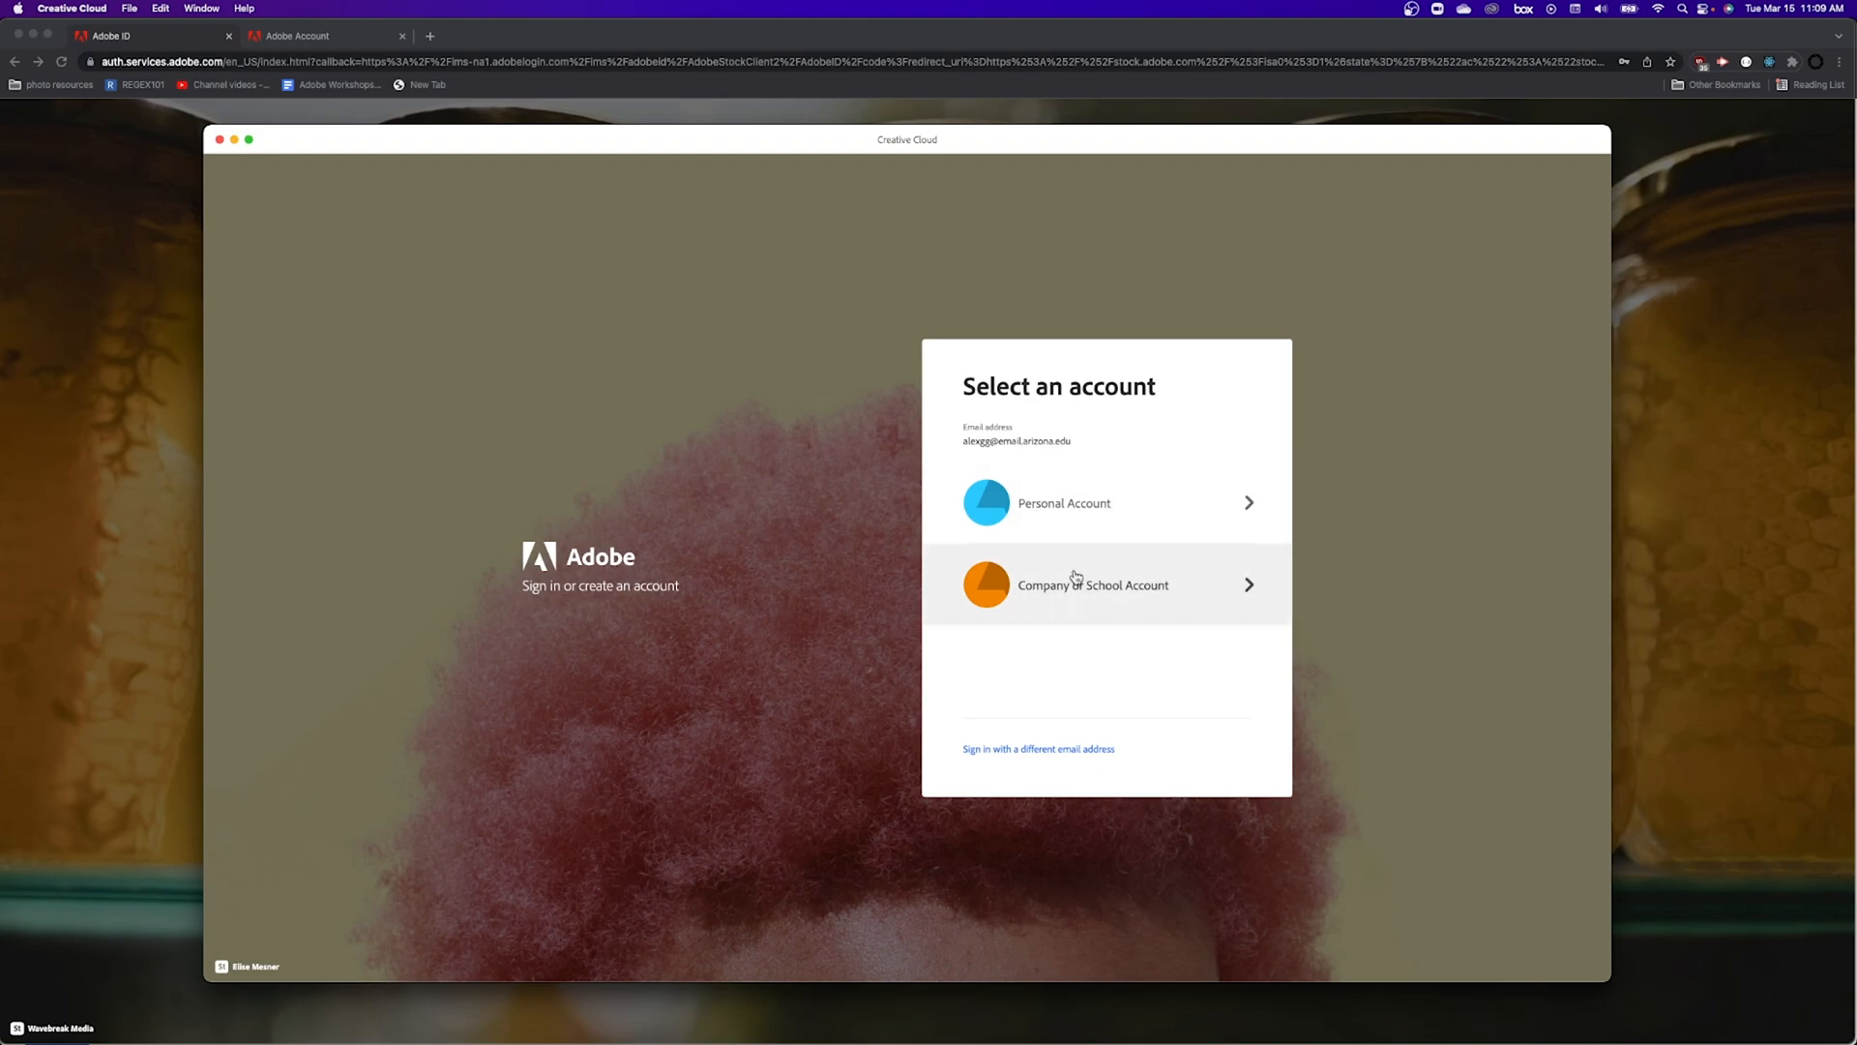
left_click(1105, 584)
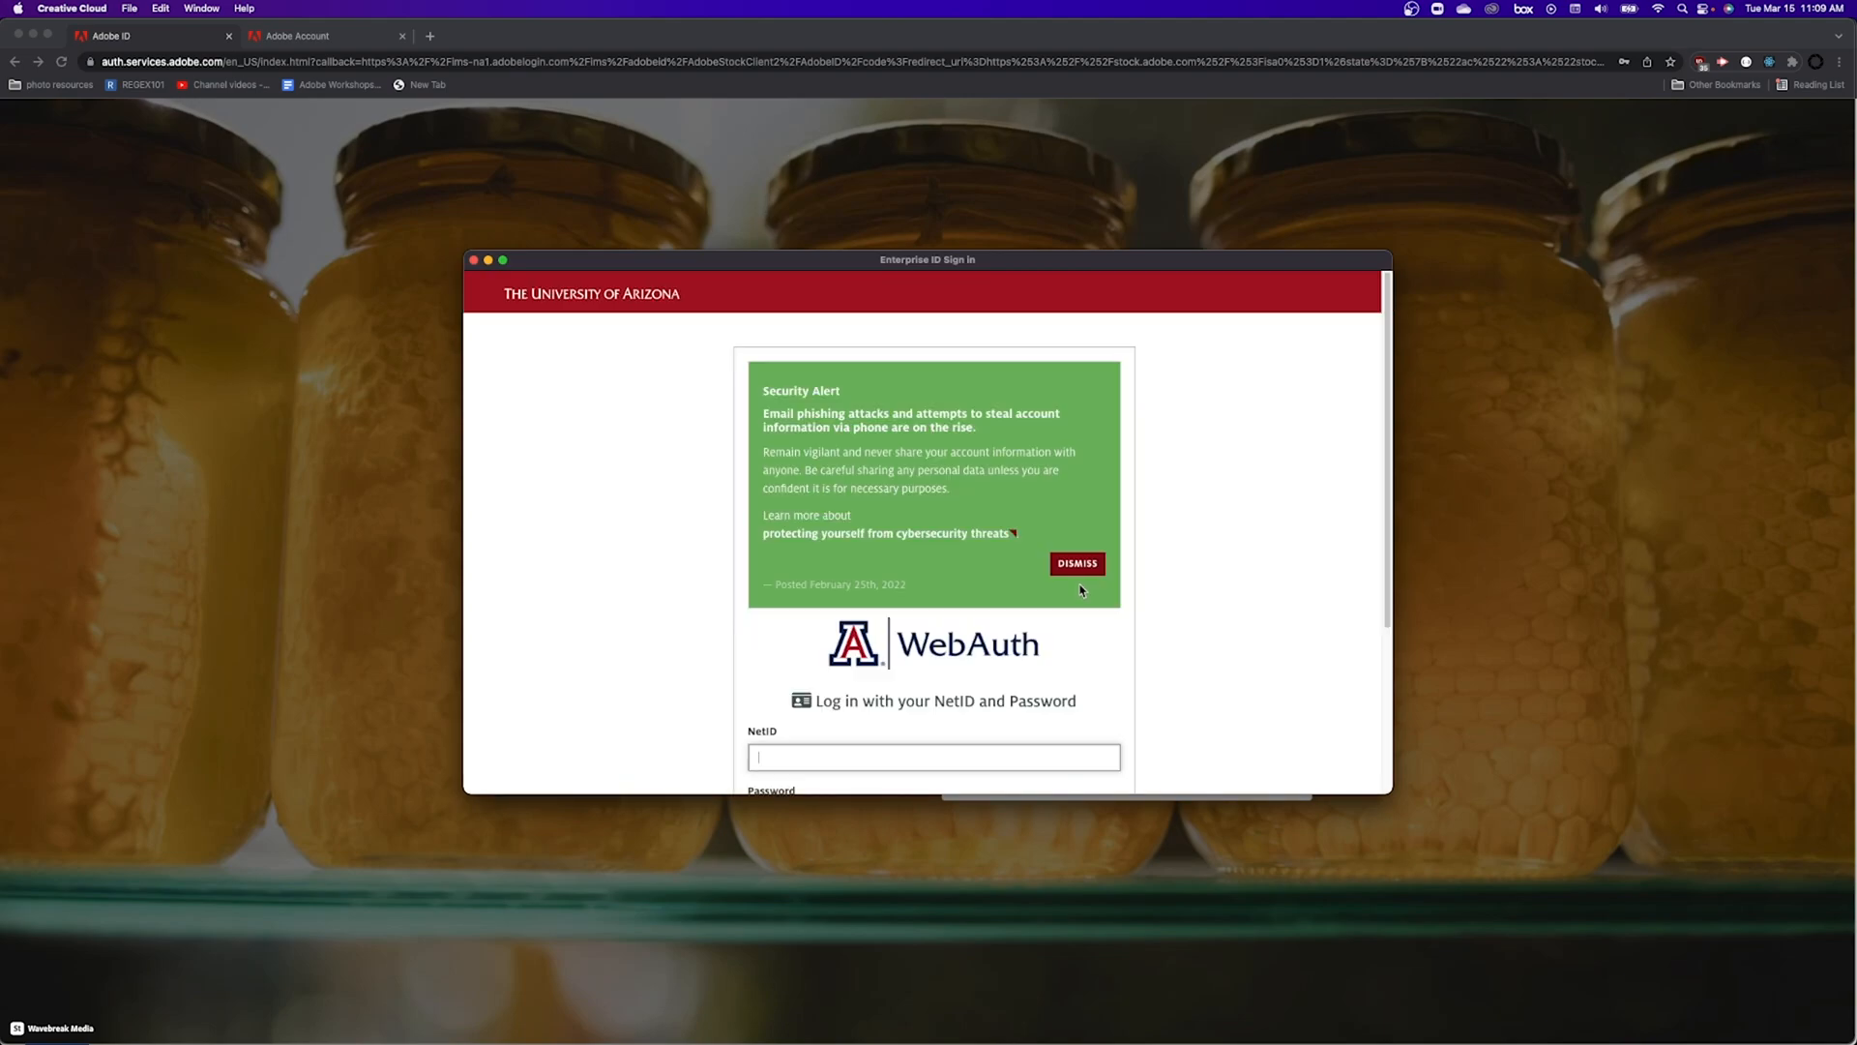
scroll("down", 3)
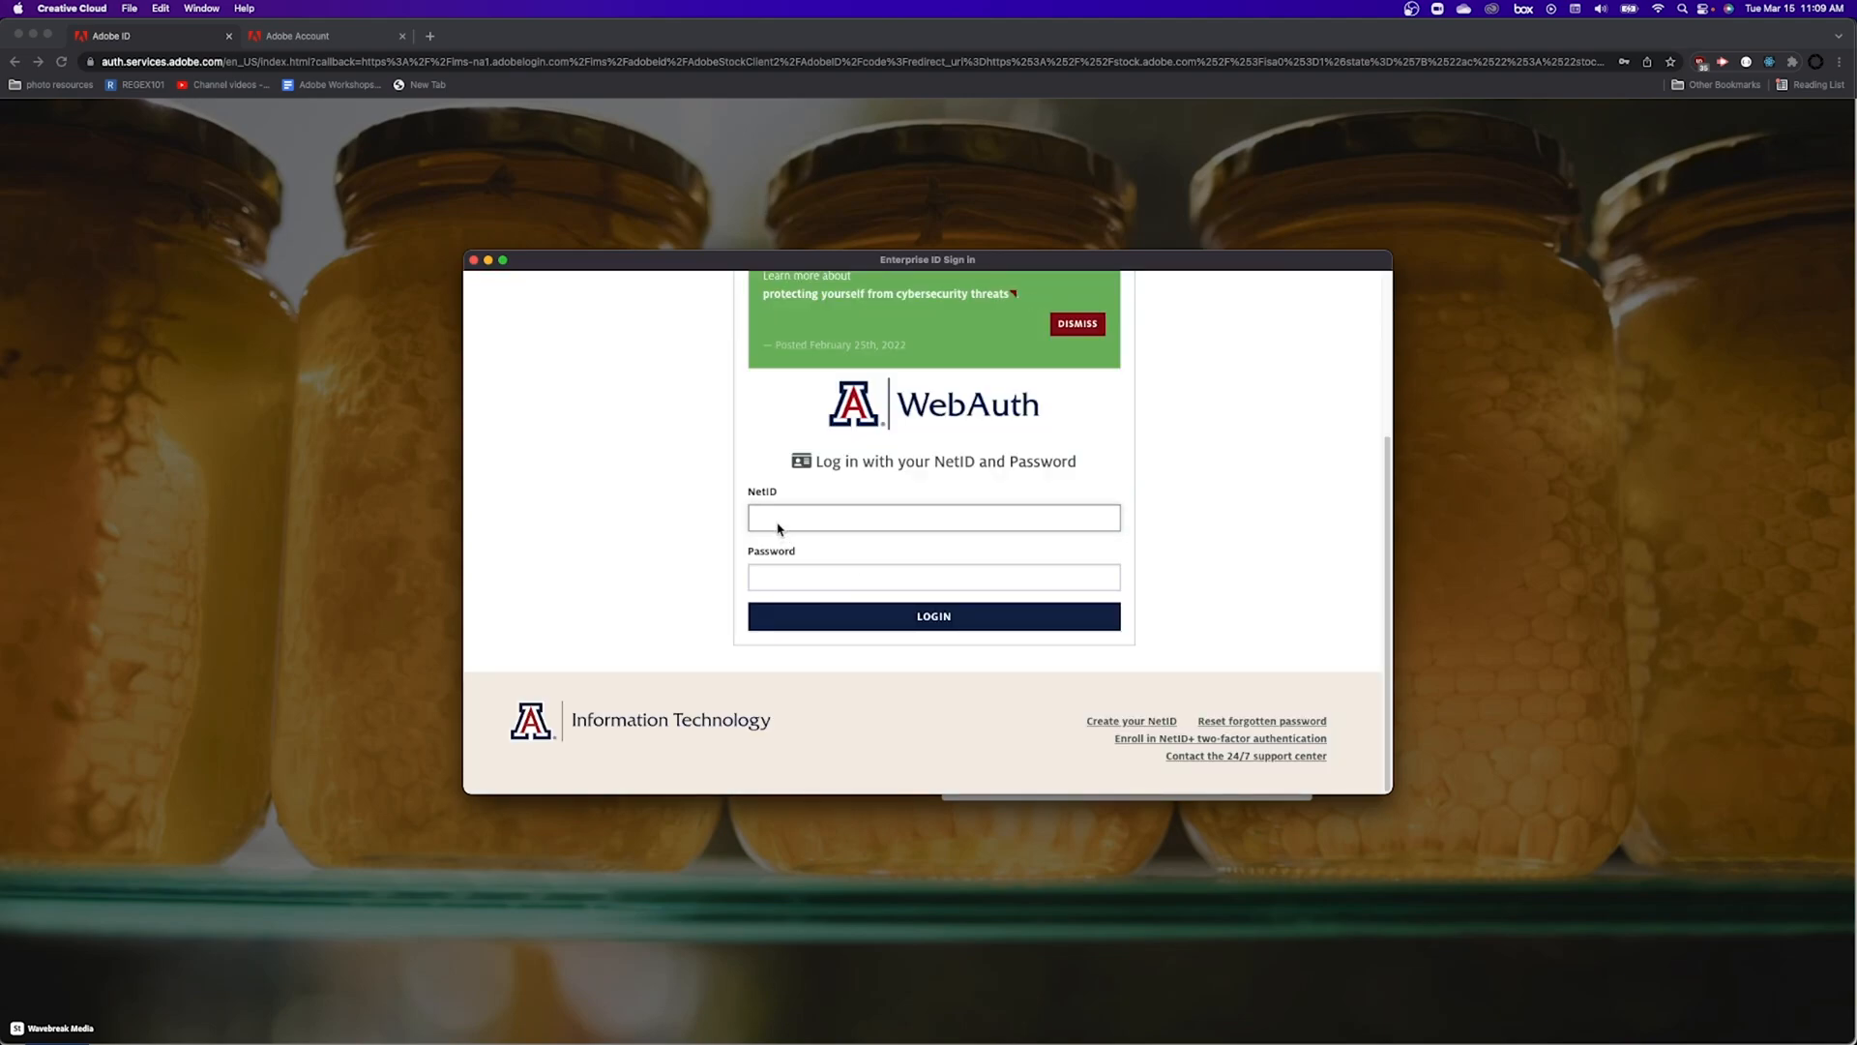
type("alexgg")
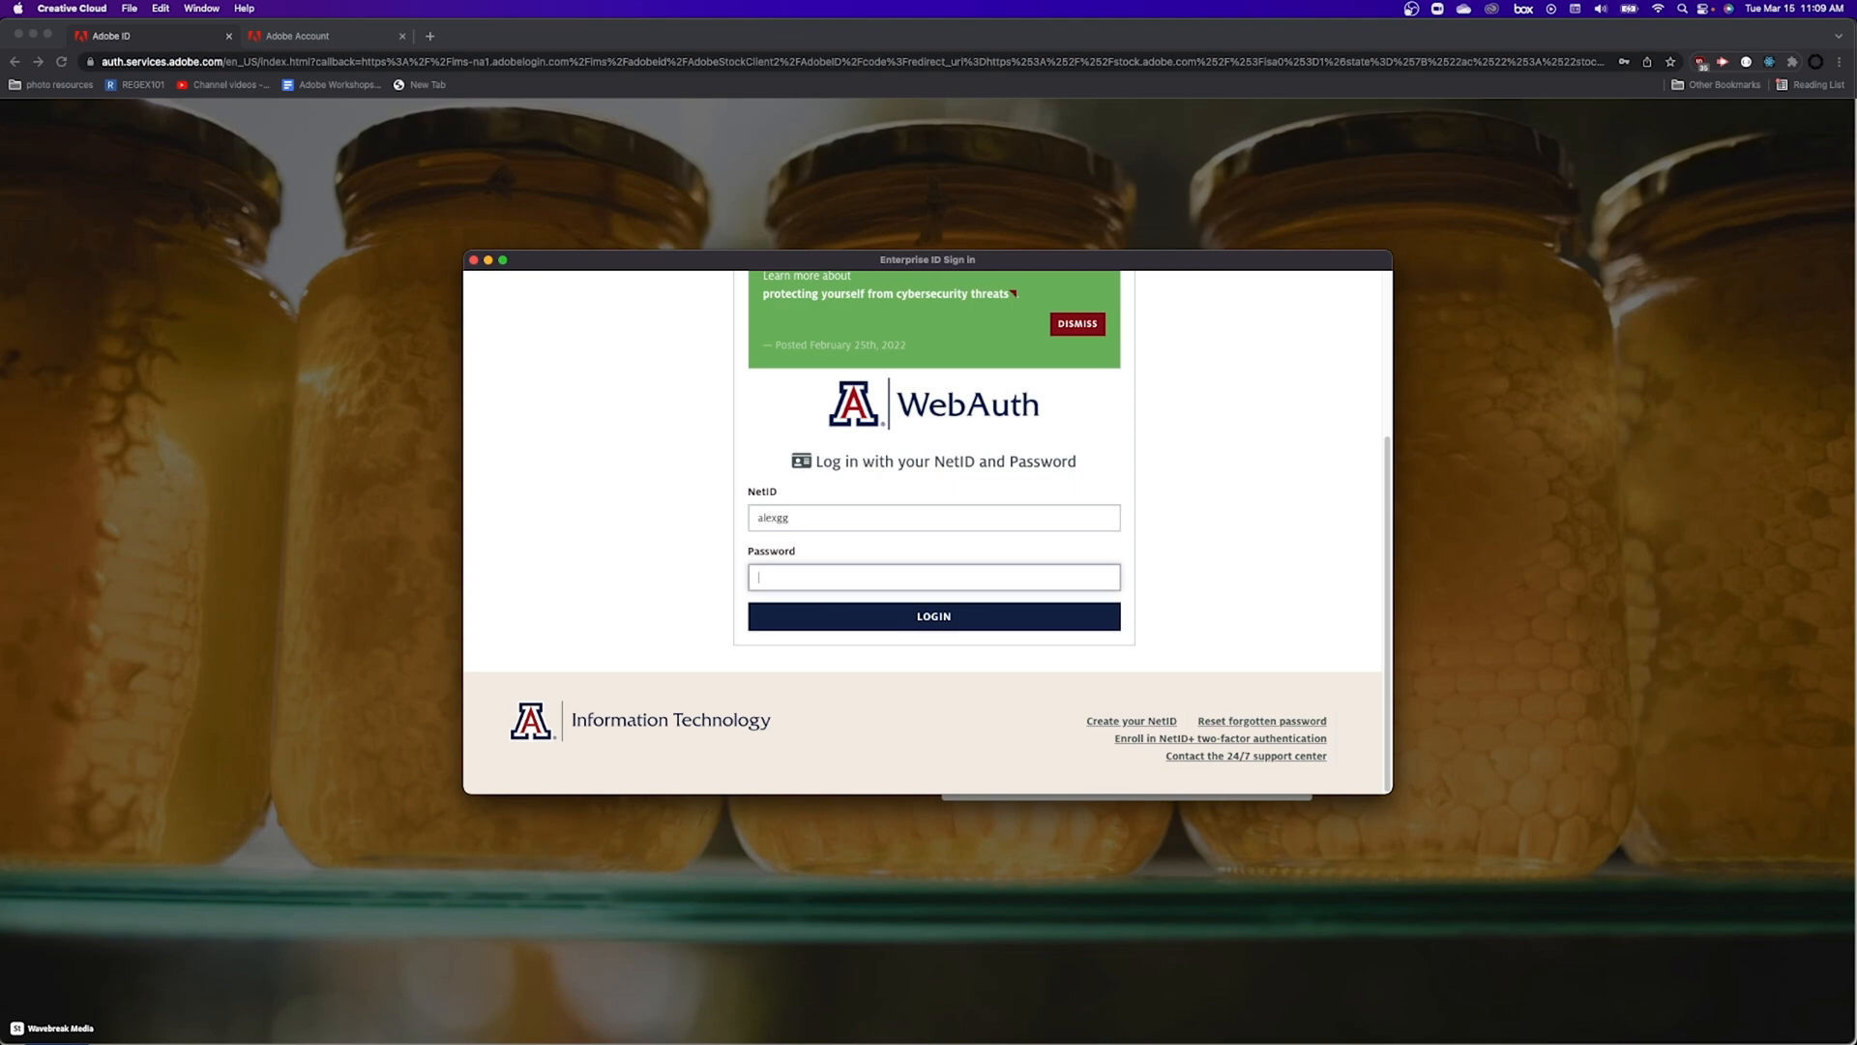
left_click(934, 617)
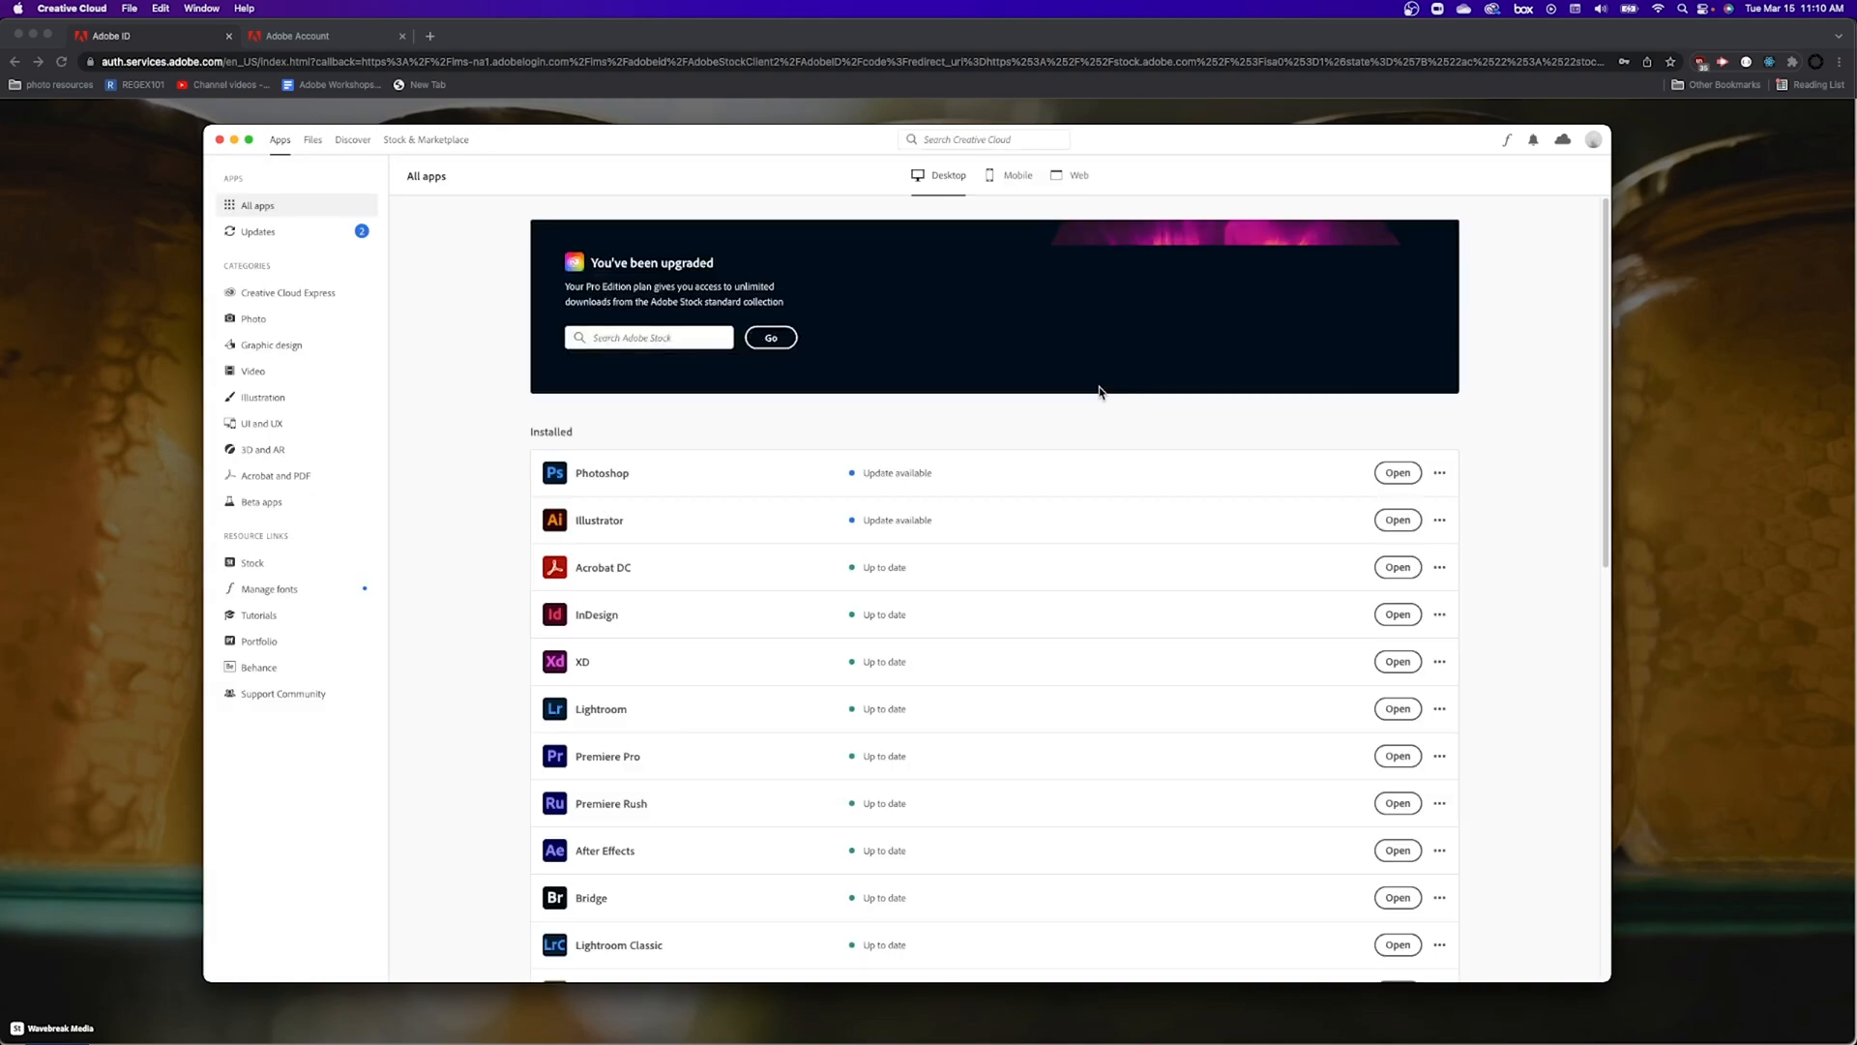
Review the All apps list after login and go to the account options
scroll("down", 3)
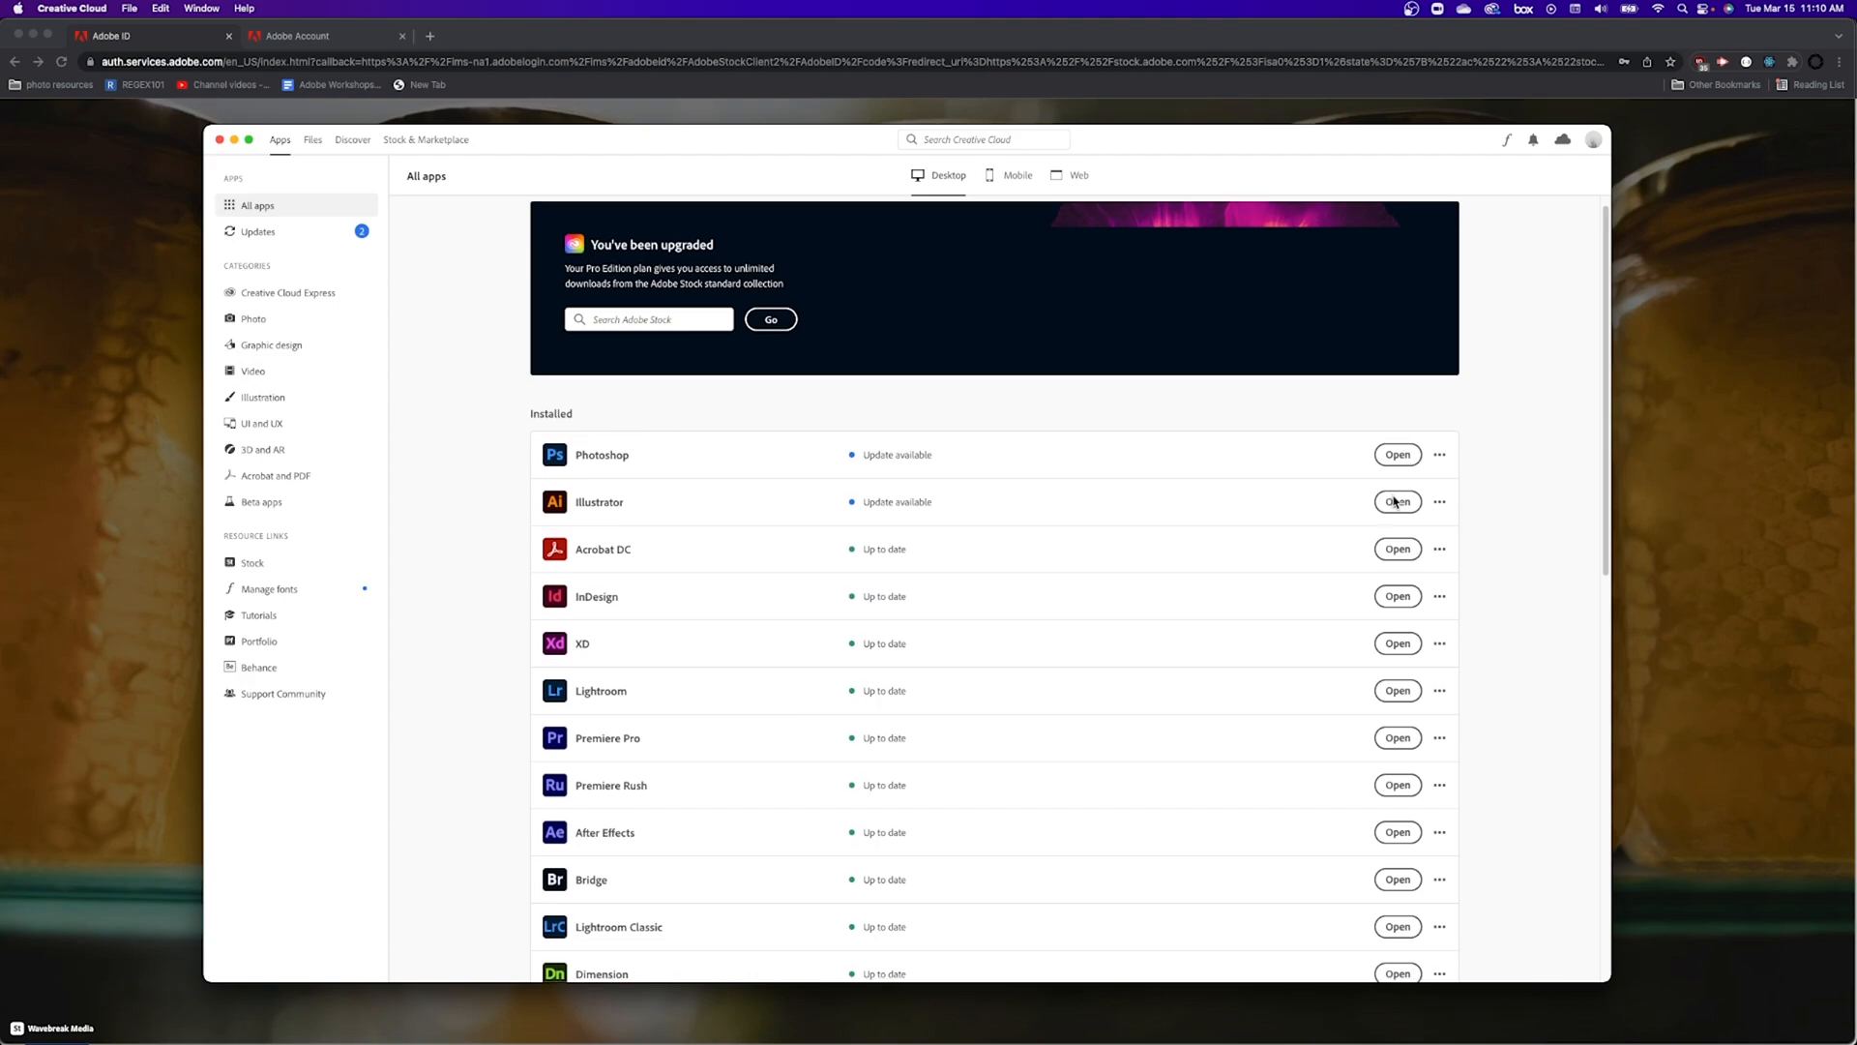
scroll("down", 3)
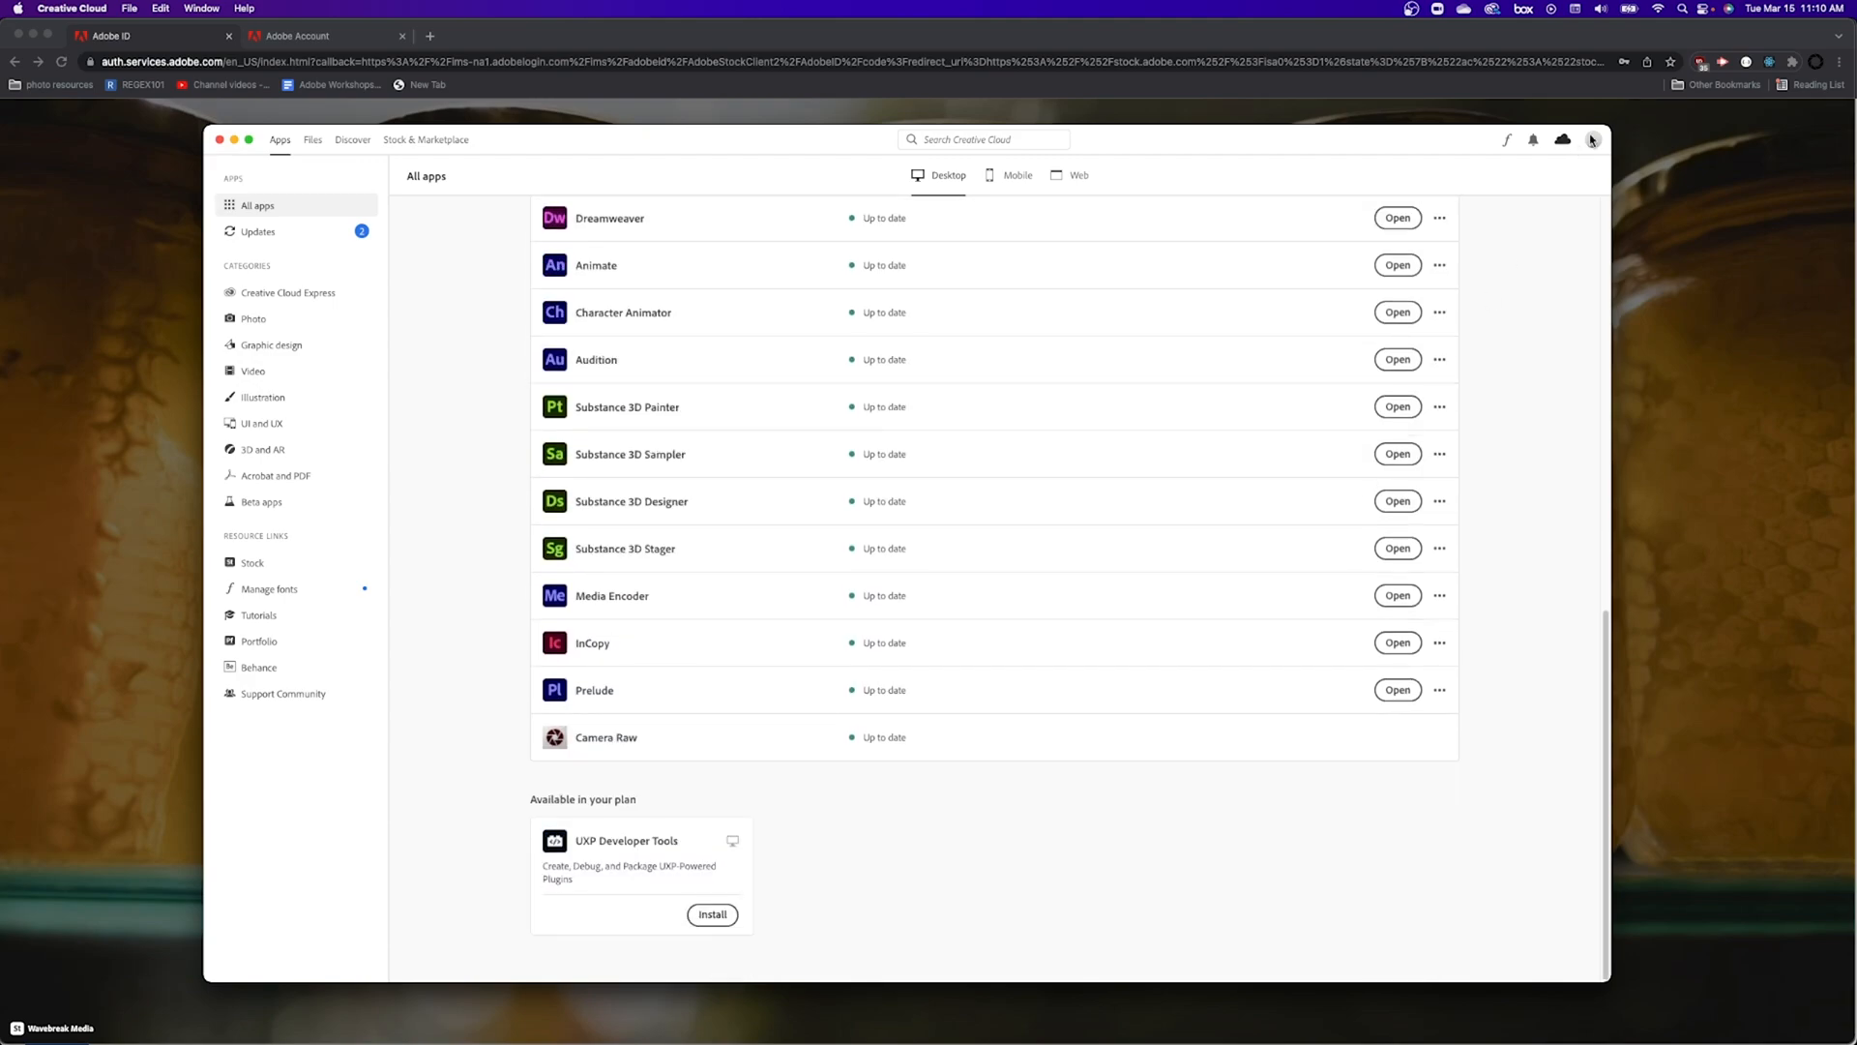
left_click(1592, 140)
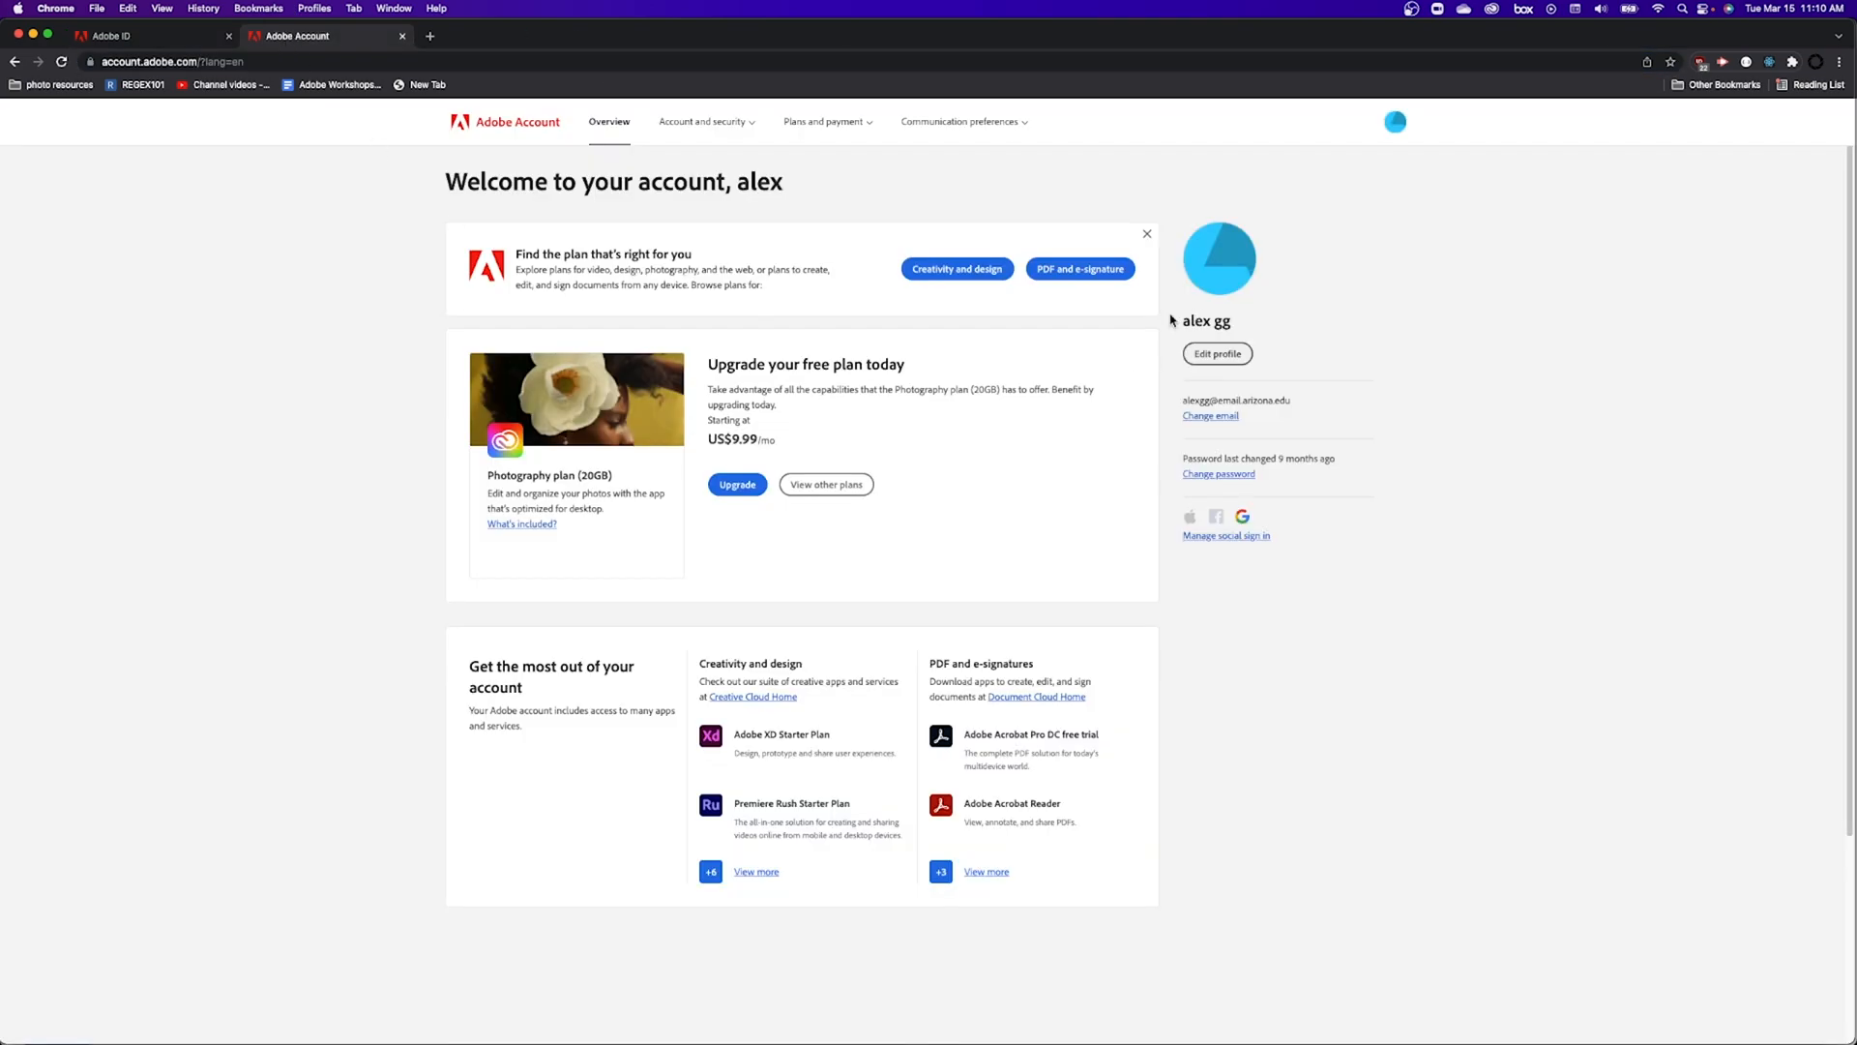
mouse_move(594, 336)
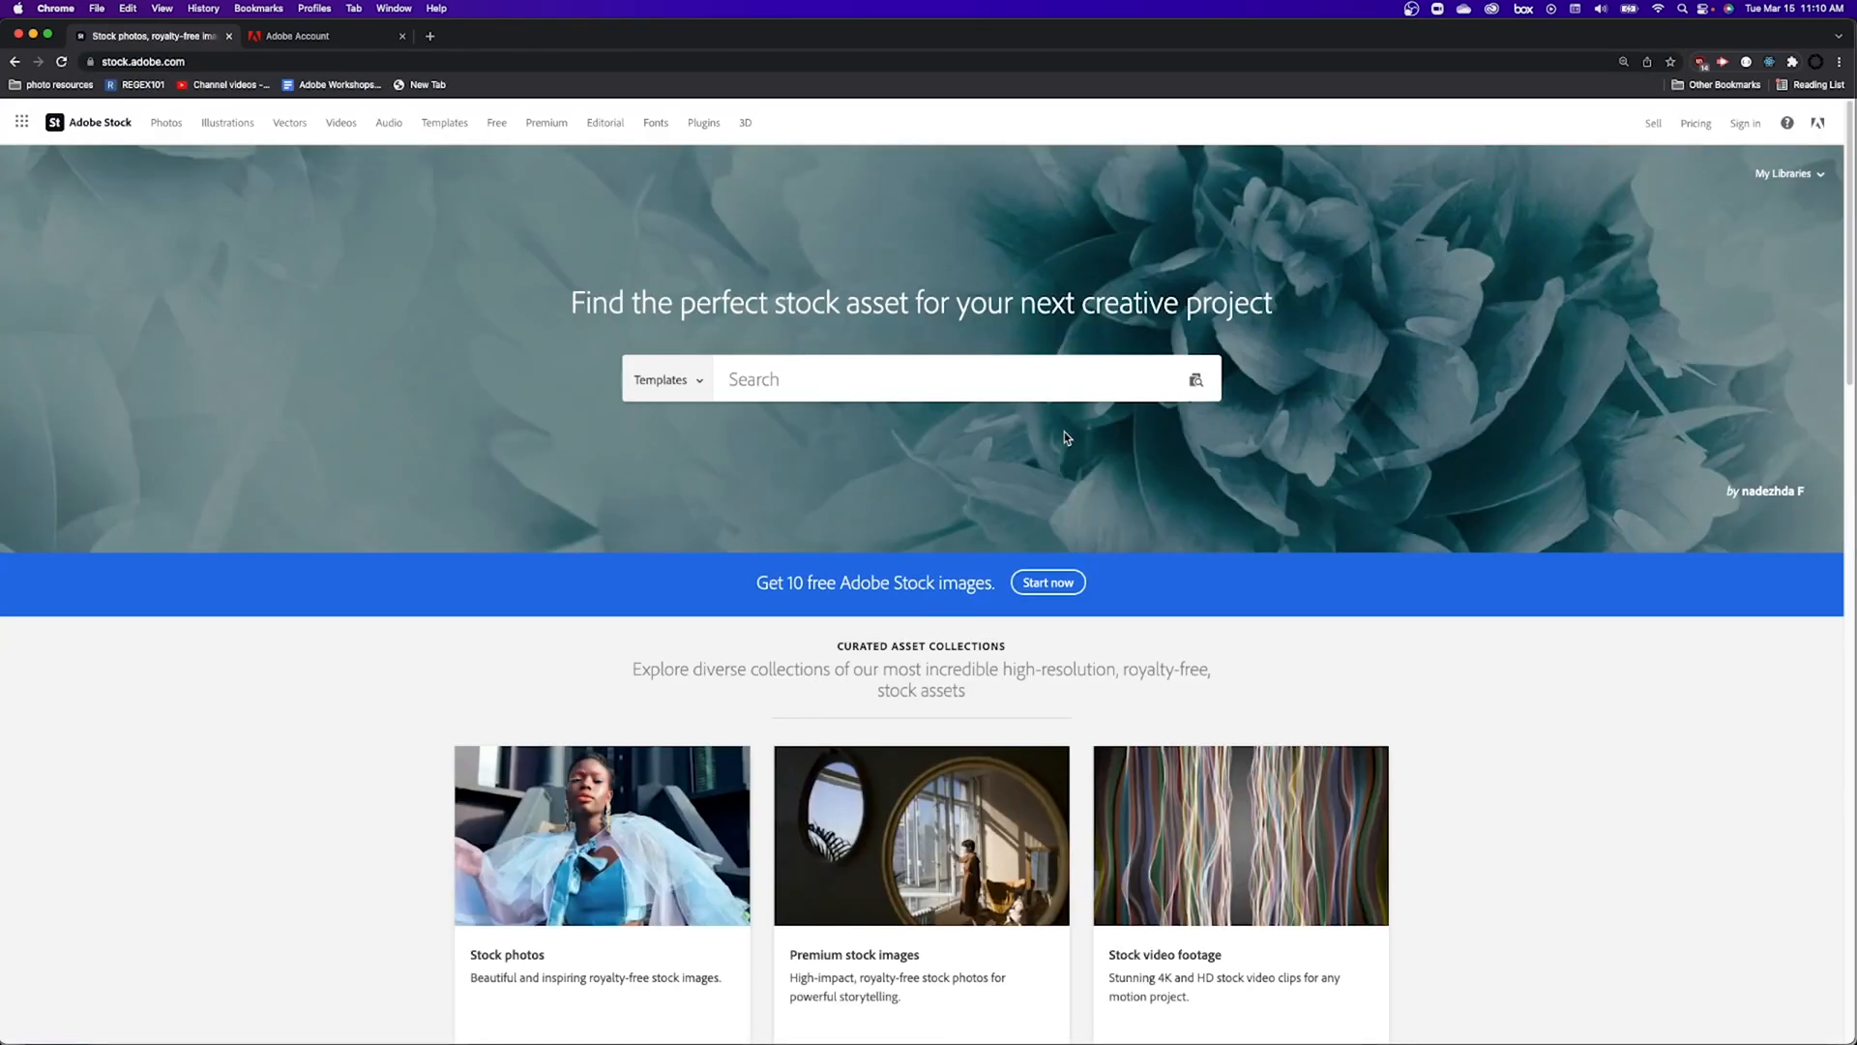
Sign in to Adobe Stock with the school email through the university WebAuth login
left_click(1745, 124)
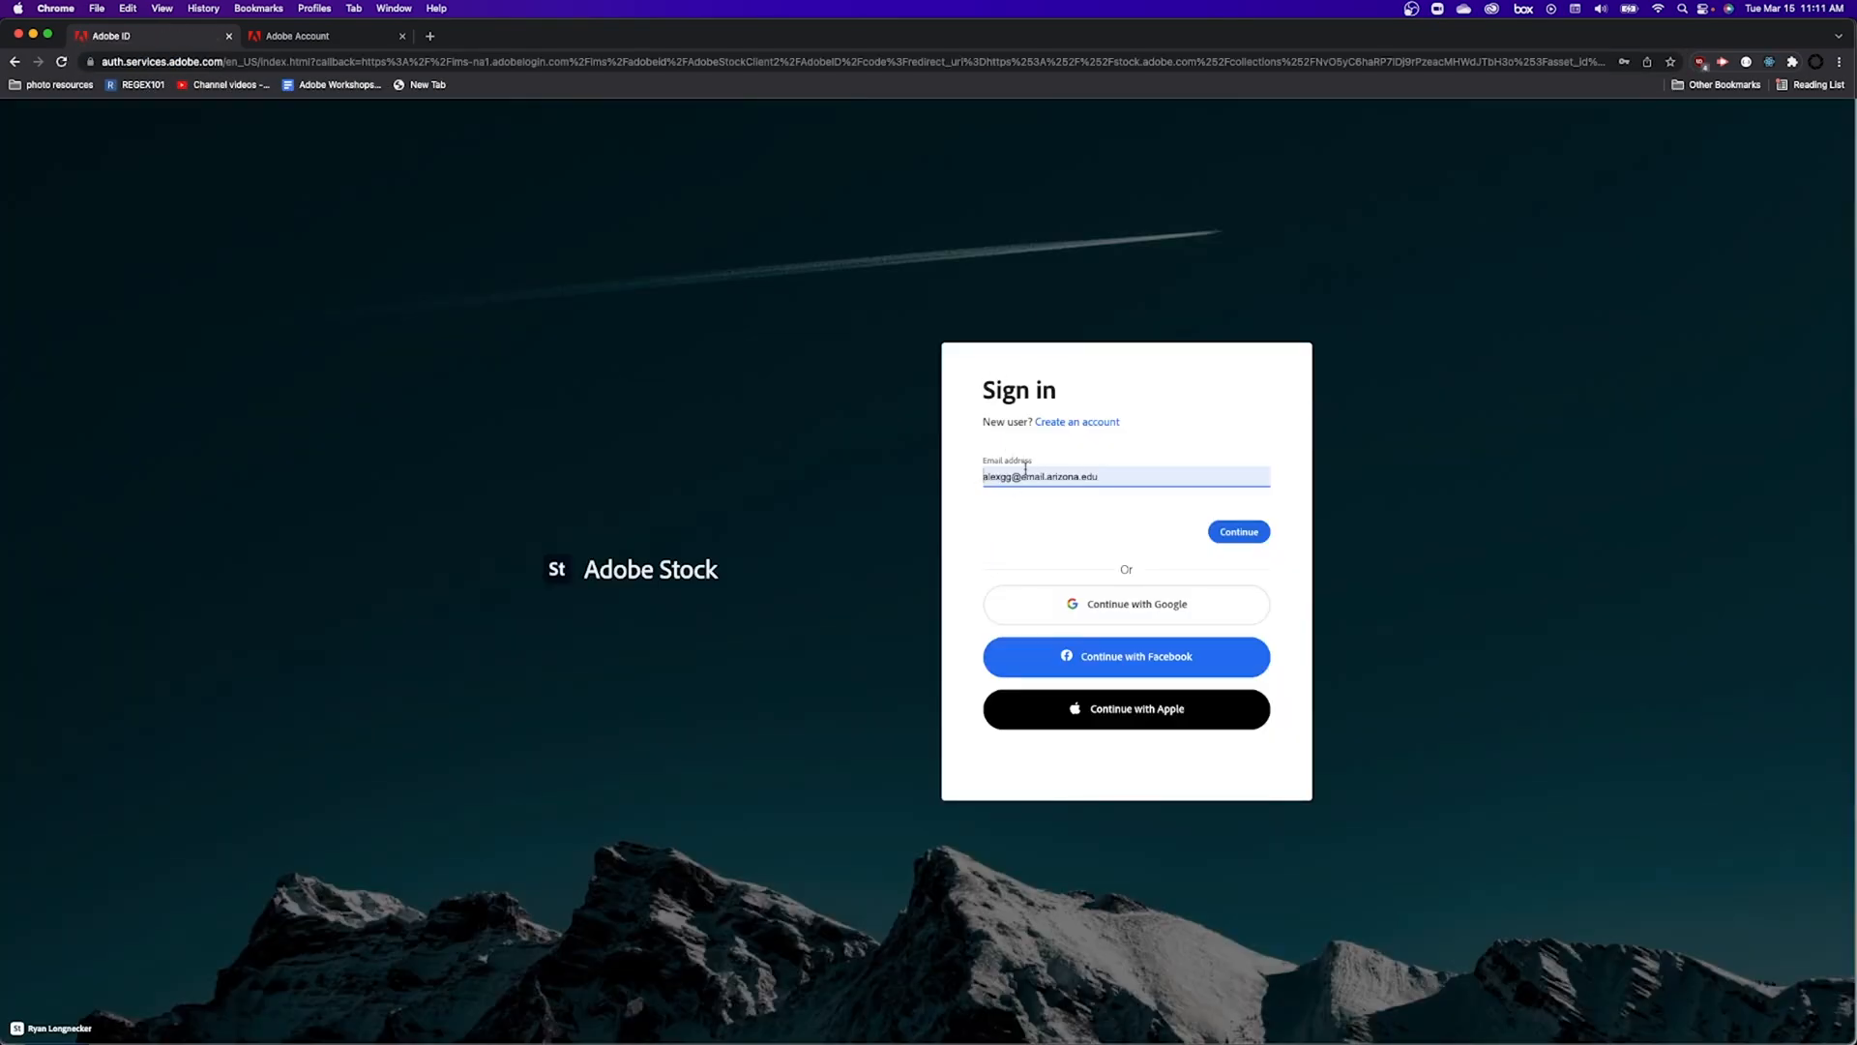
left_click(1238, 530)
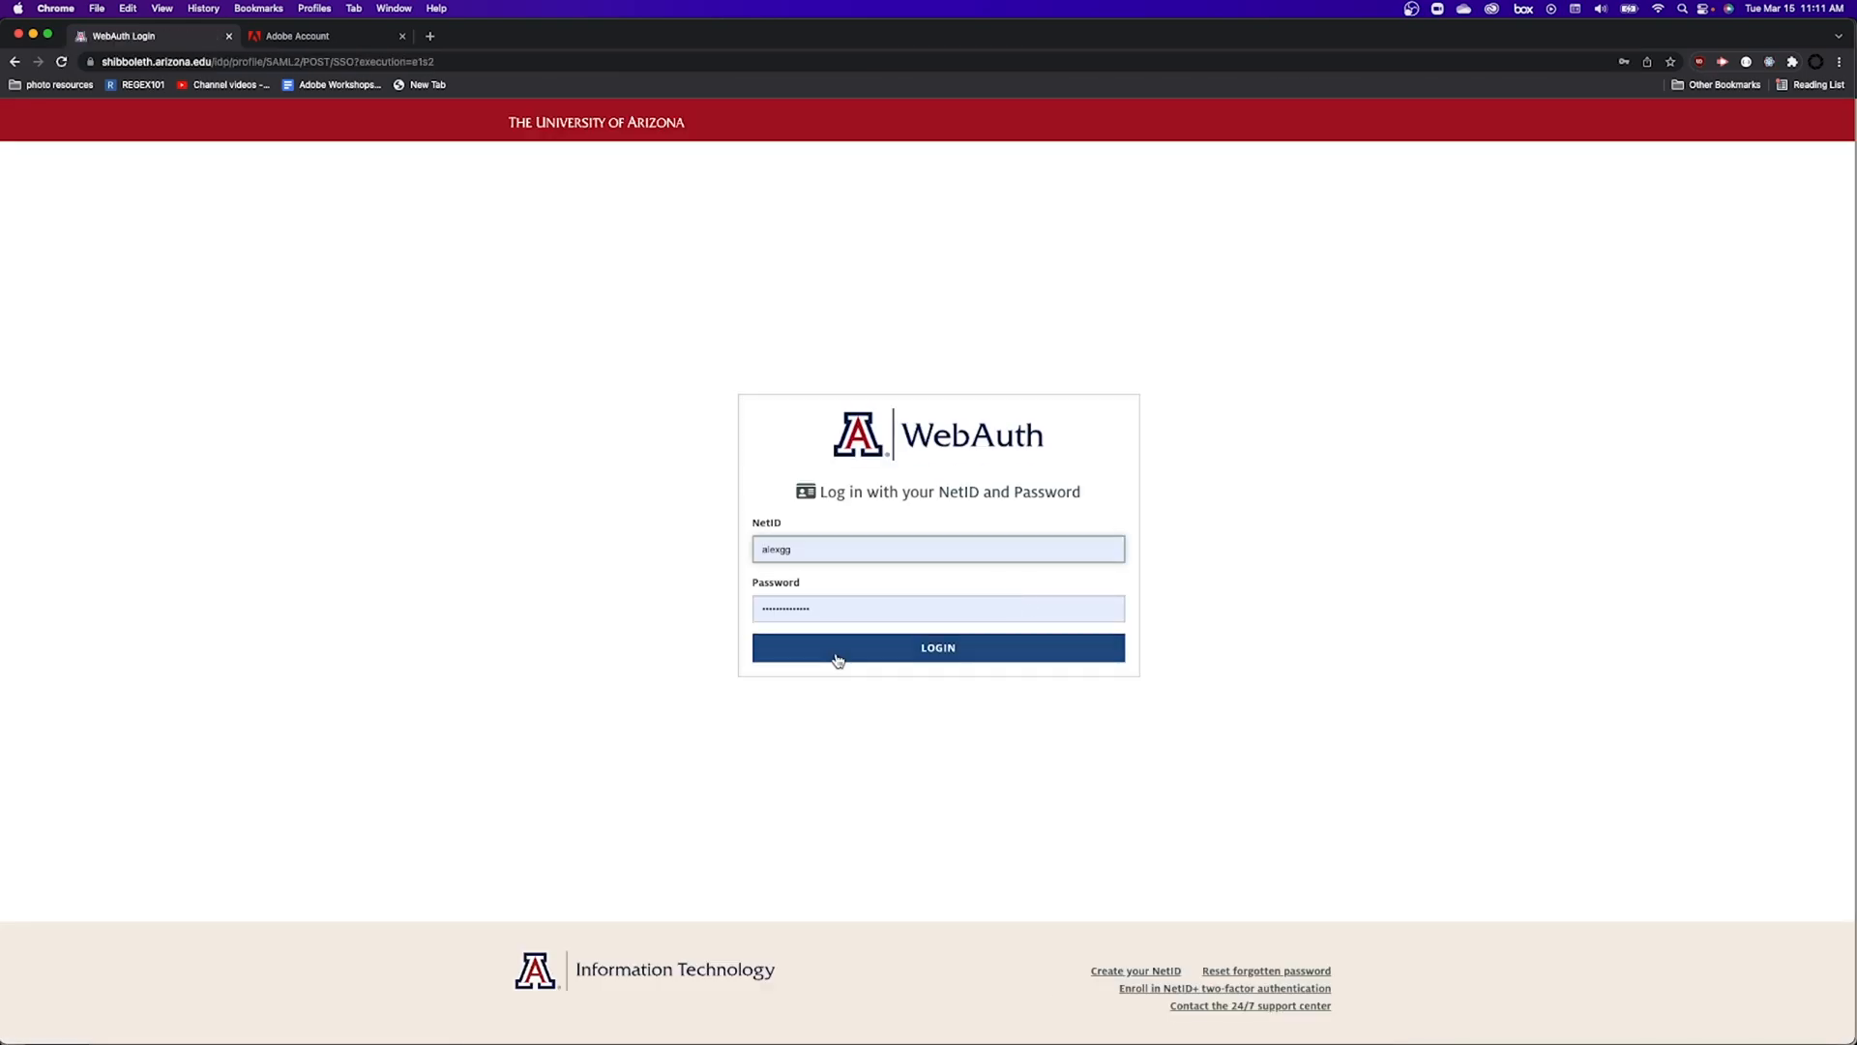
left_click(938, 646)
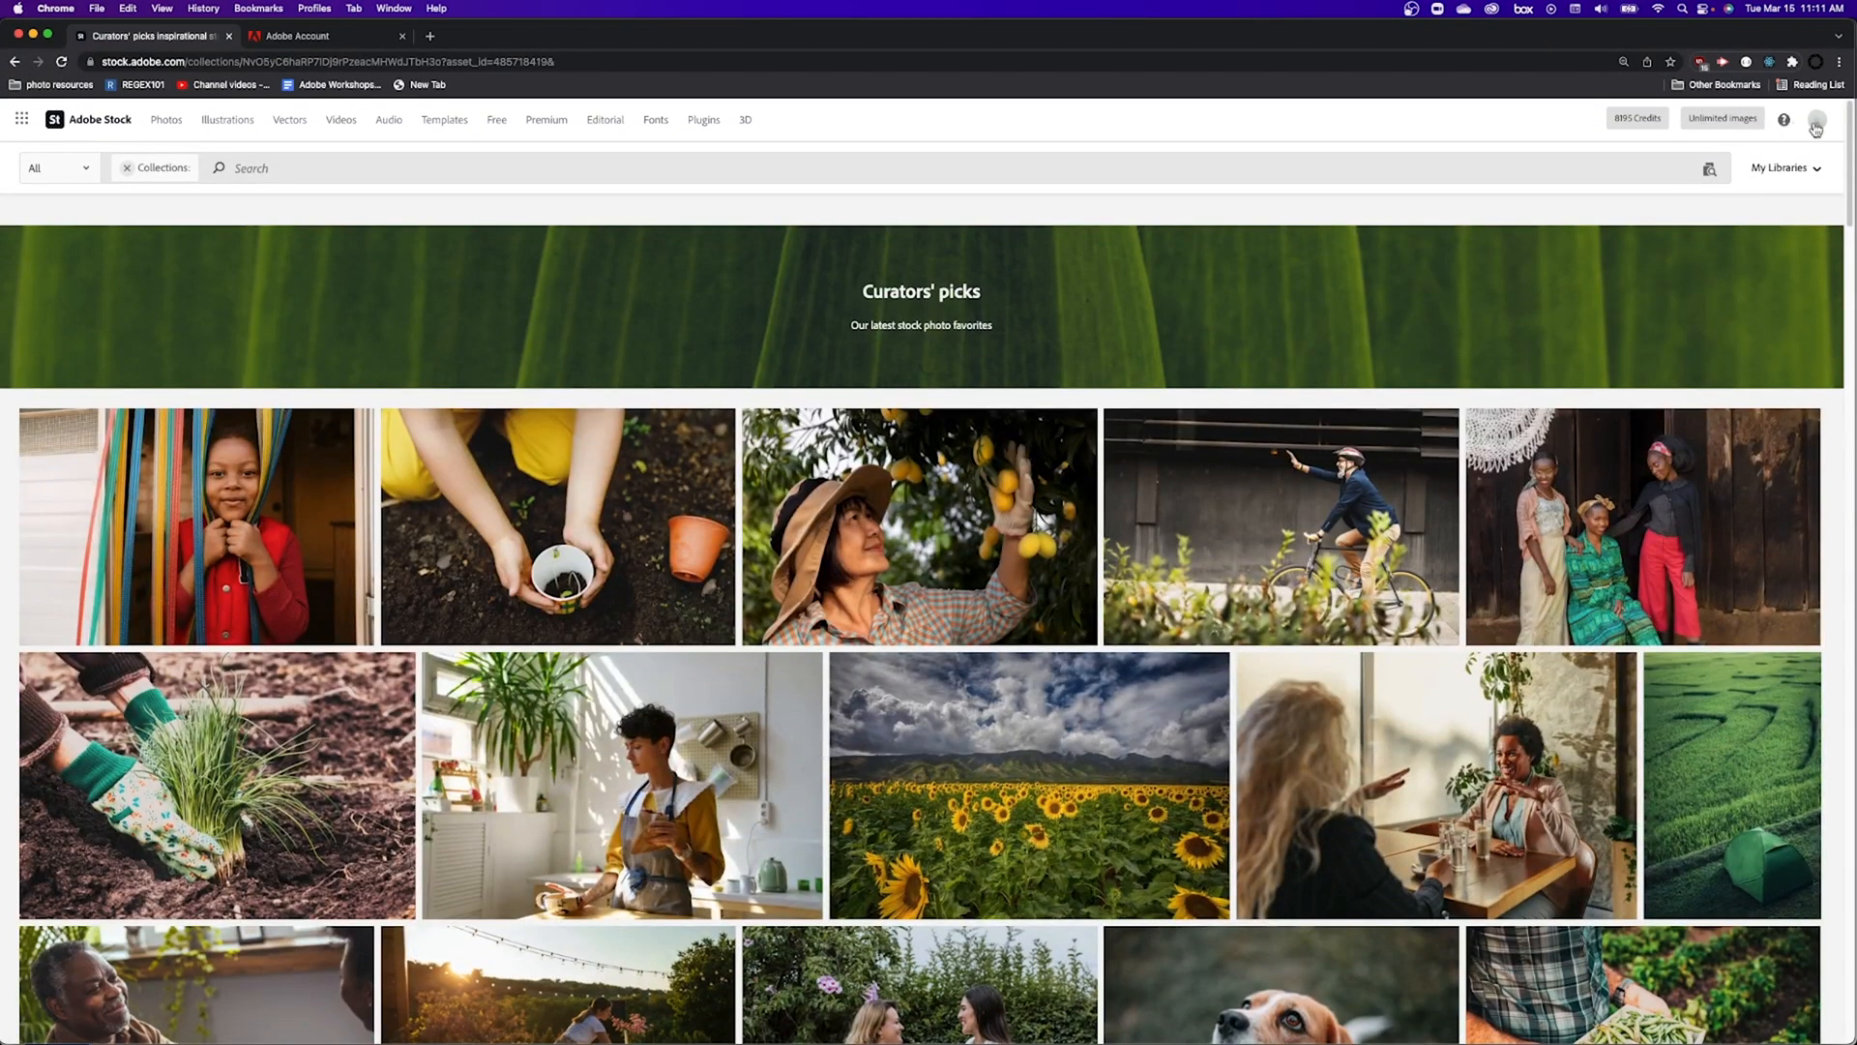
left_click(1822, 120)
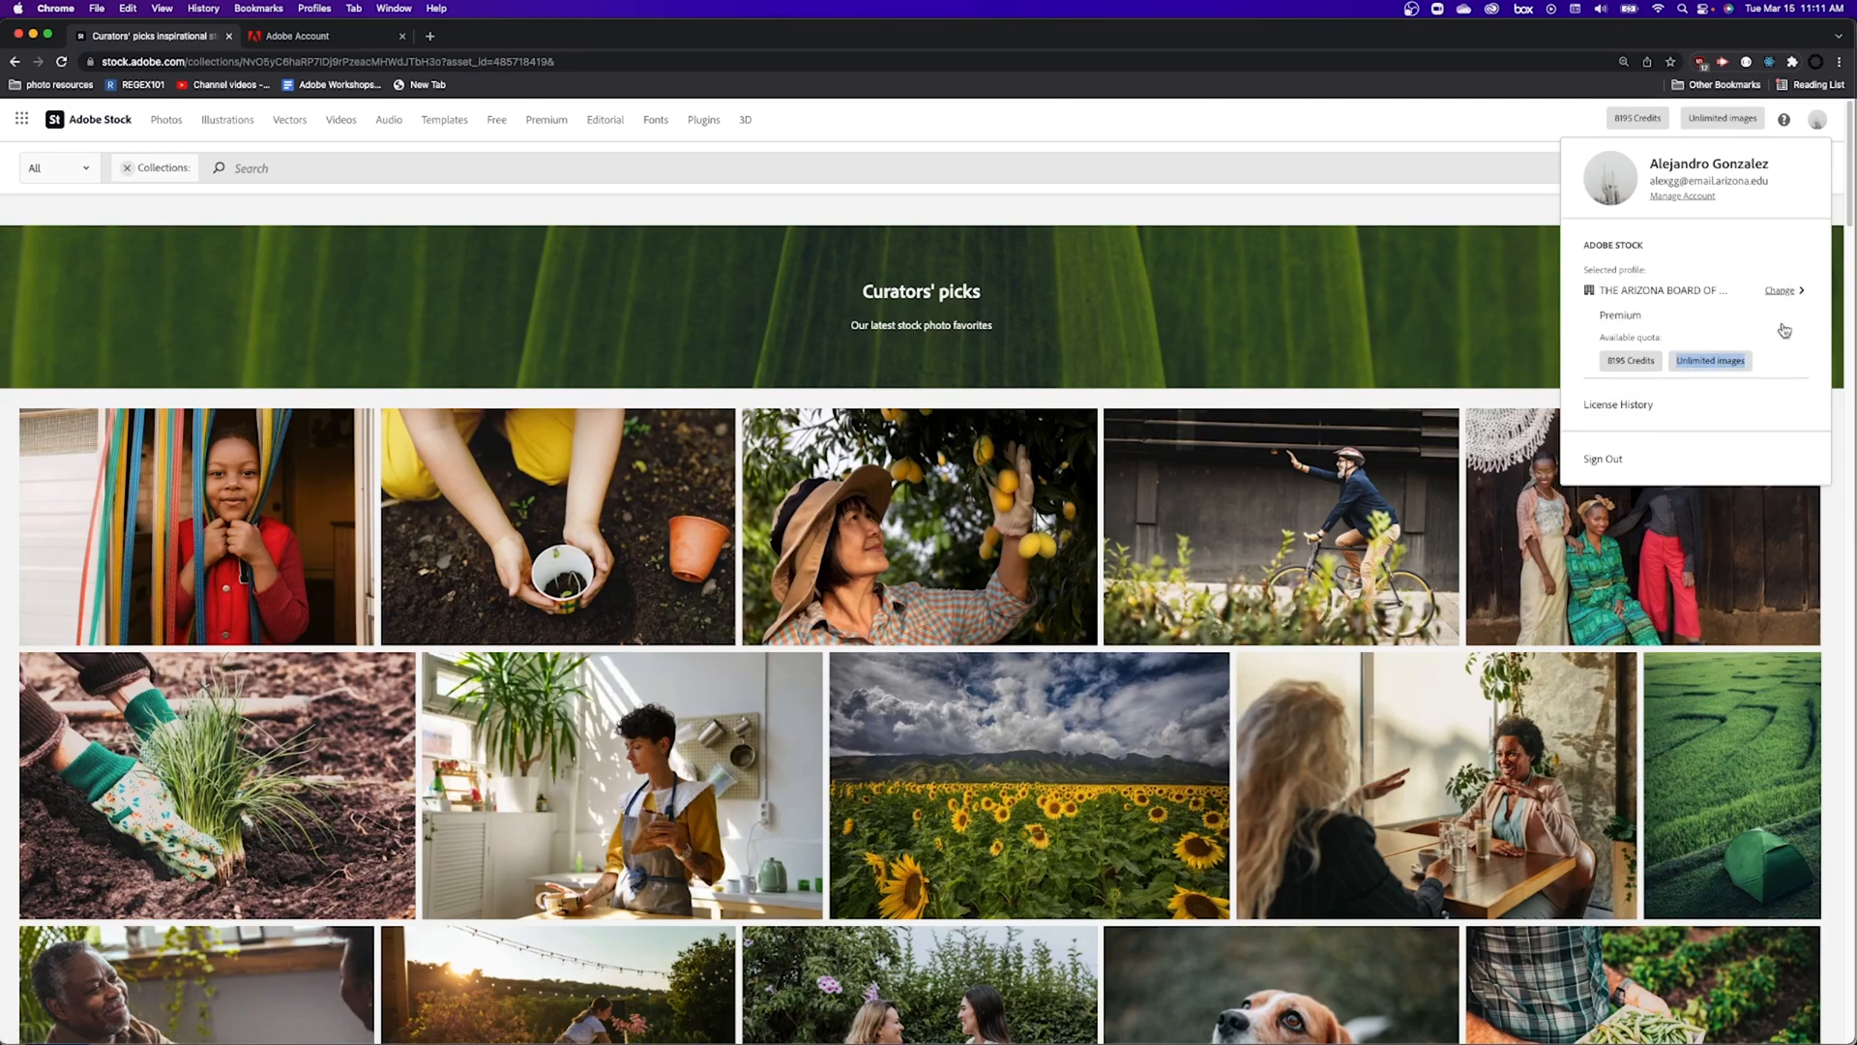
left_click(818, 275)
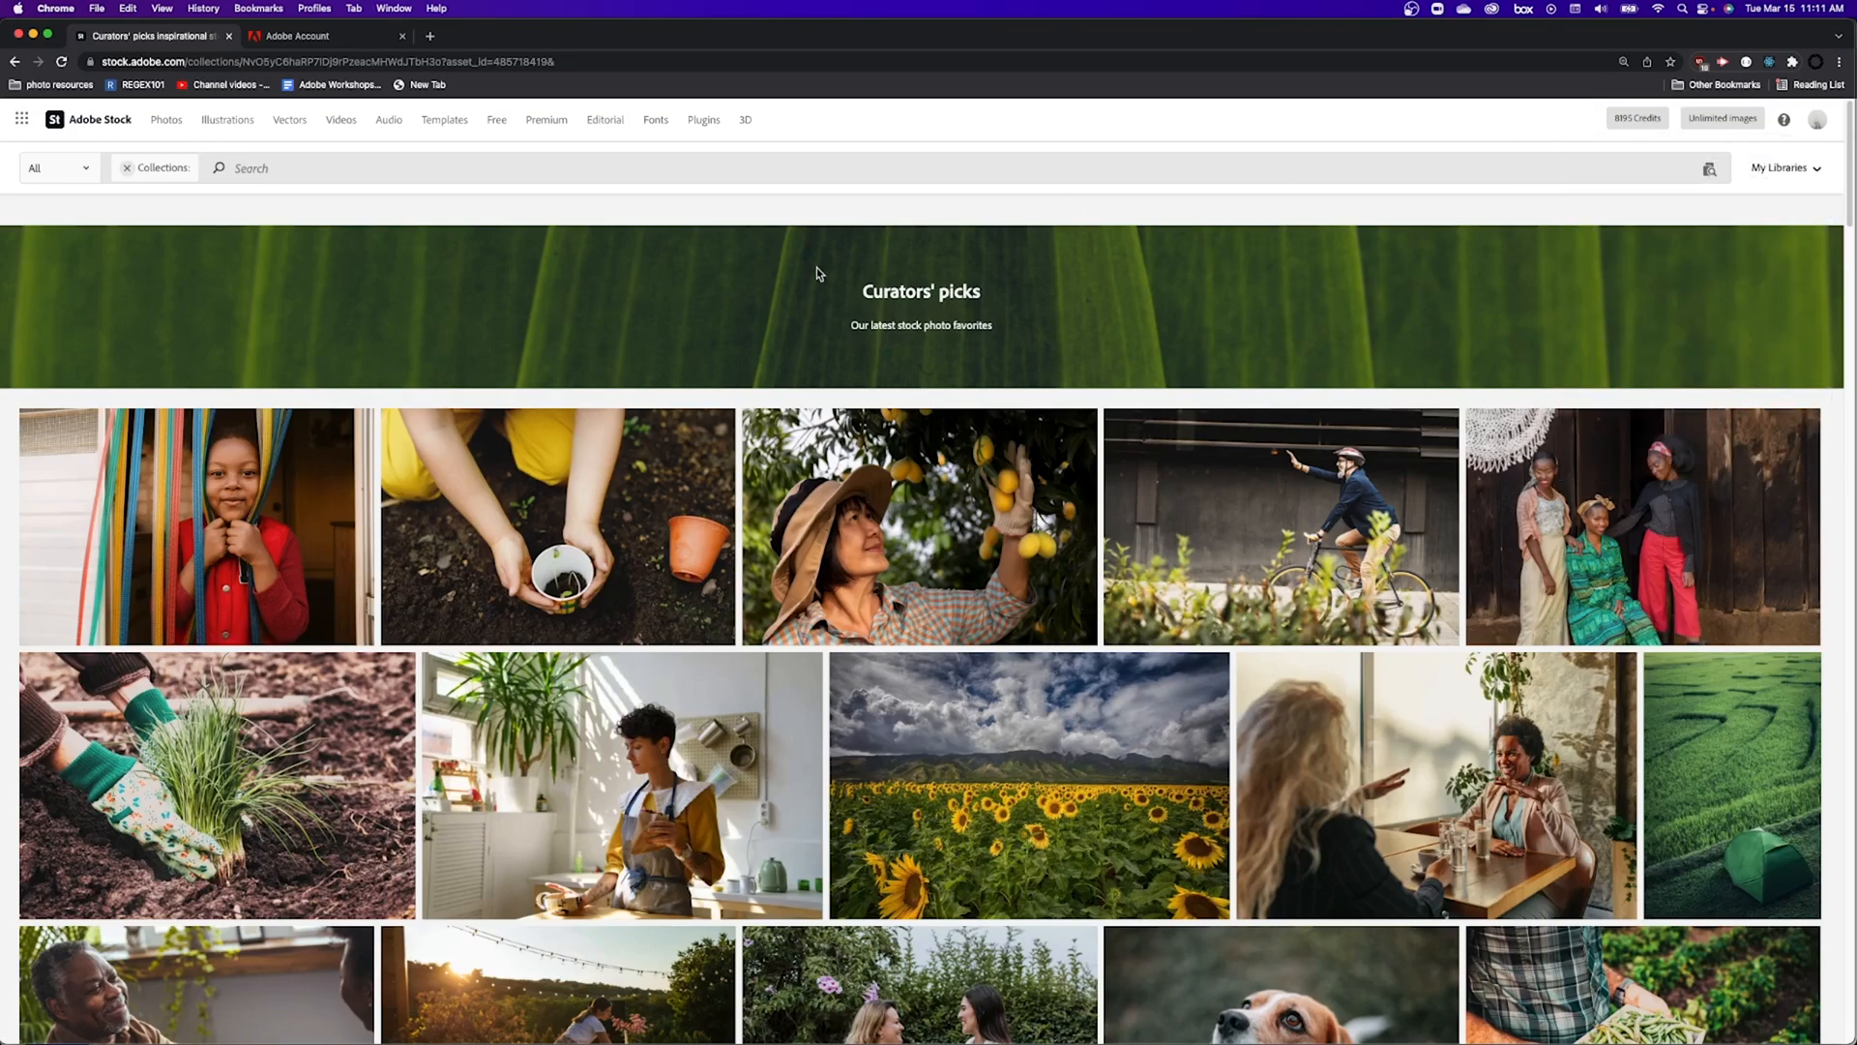